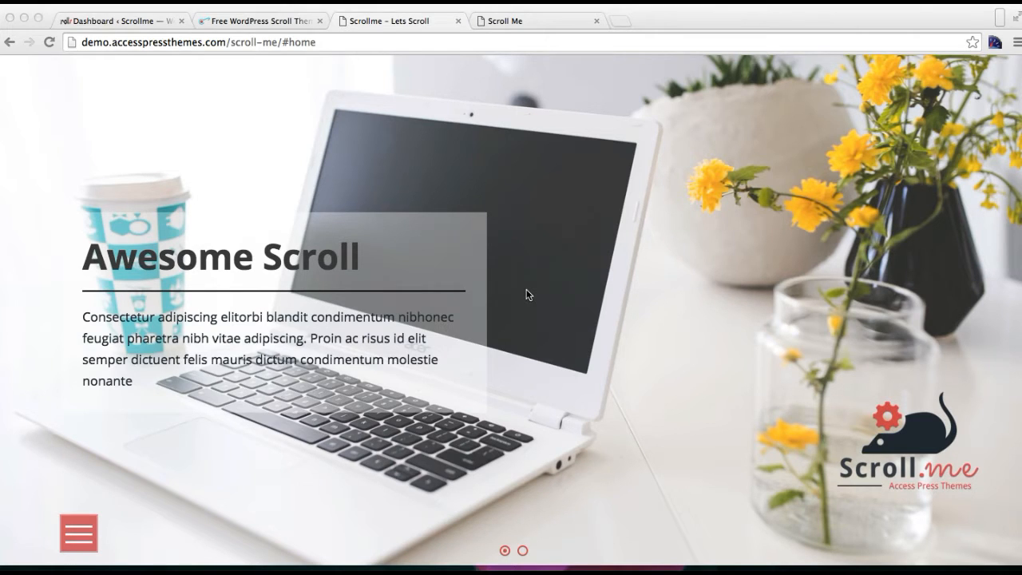
{"action": "mouse_move", "coordinate": [660, 287]}
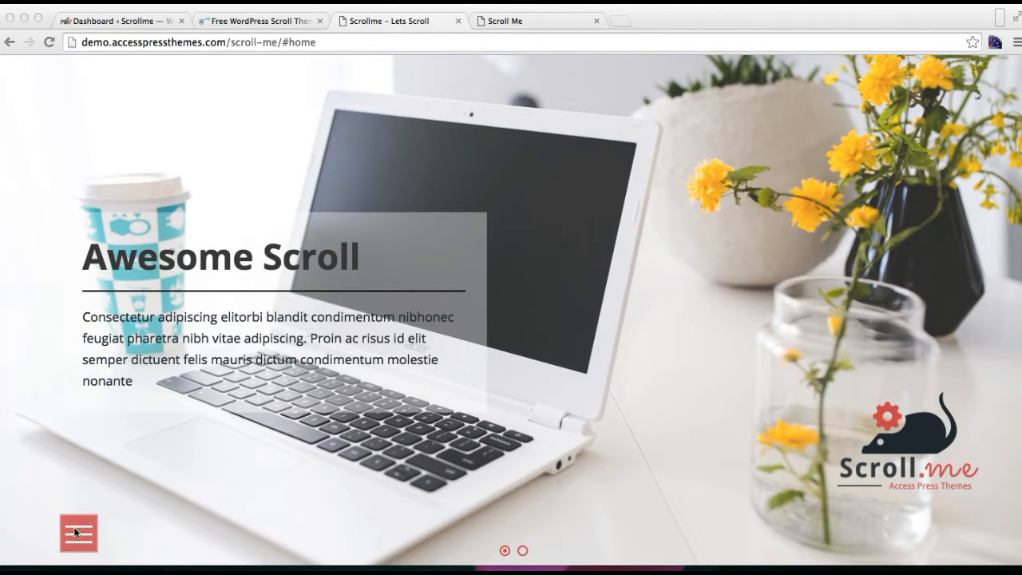
Step: Browse the demo's About Us section via its menu, then read the documentation's About Us Section notes
{"action": "left_click", "coordinate": [78, 535]}
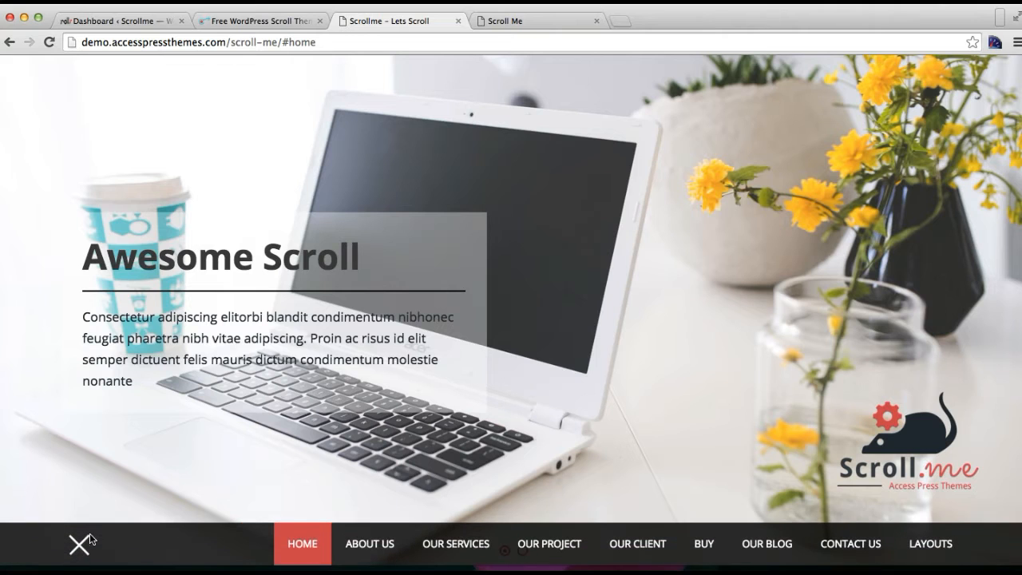
{"action": "left_click", "coordinate": [370, 543]}
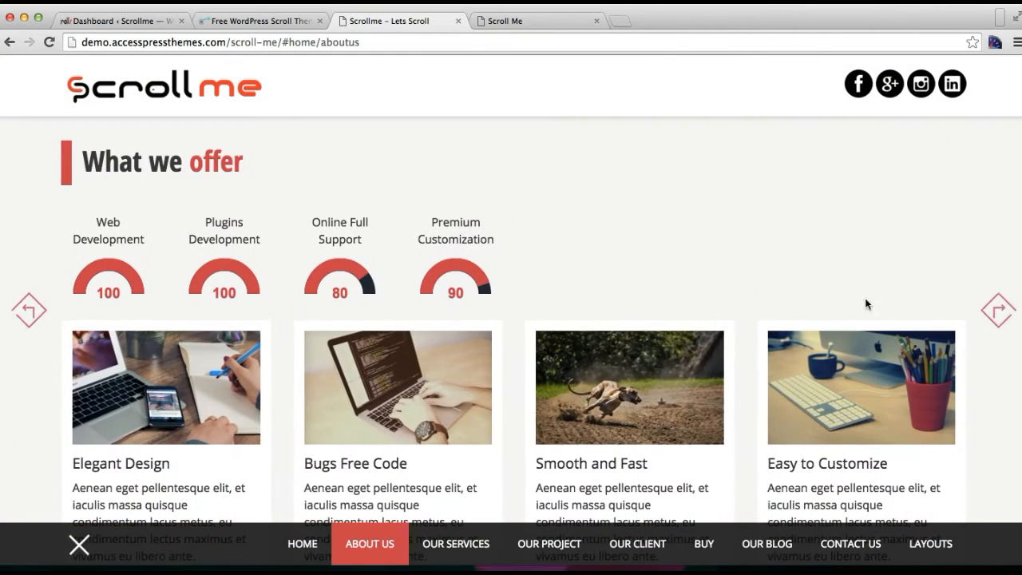
{"action": "left_click", "coordinate": [457, 543]}
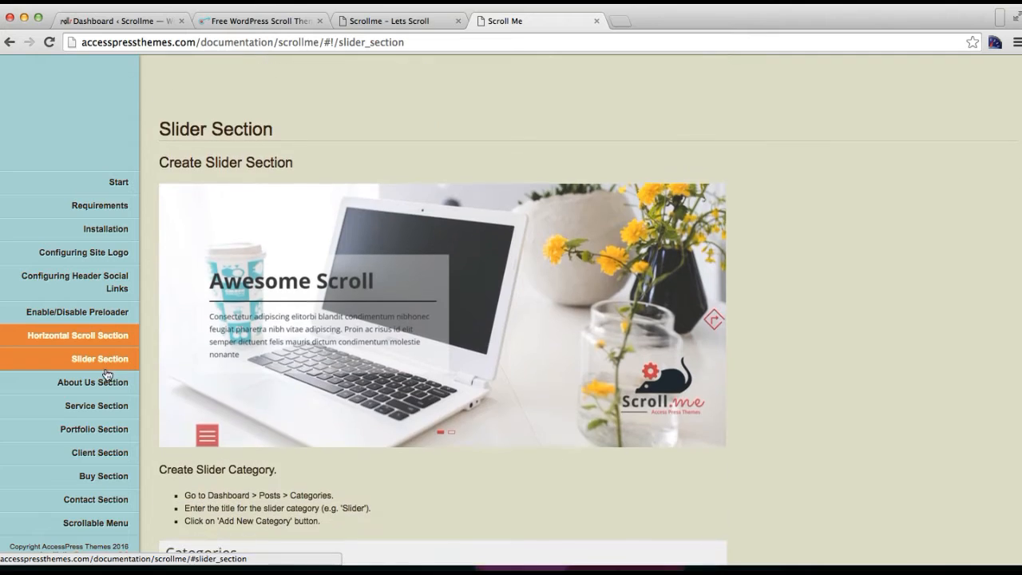
{"action": "left_click", "coordinate": [93, 383]}
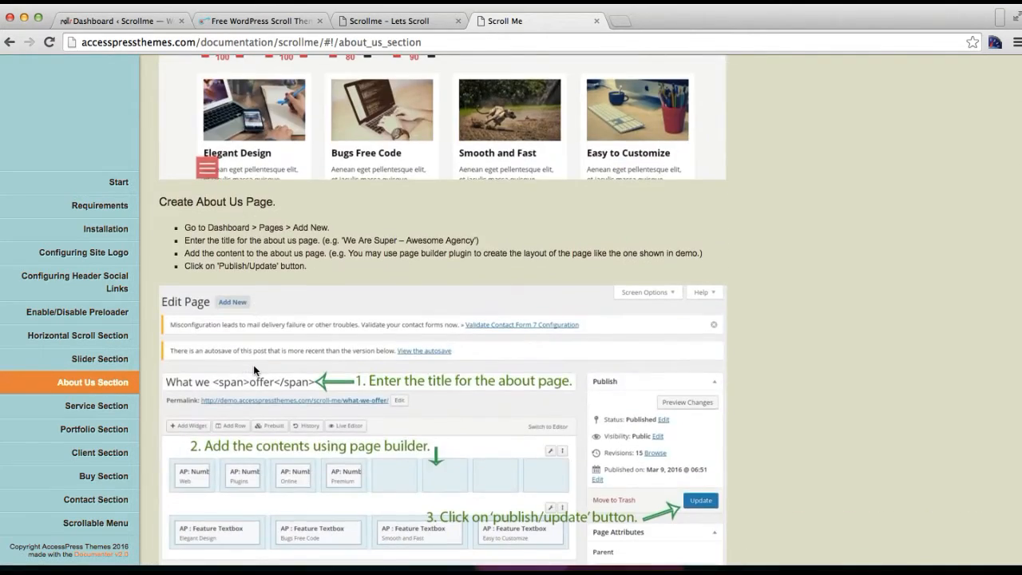
{"action": "scroll", "scroll_direction": "down", "scroll_amount": 3}
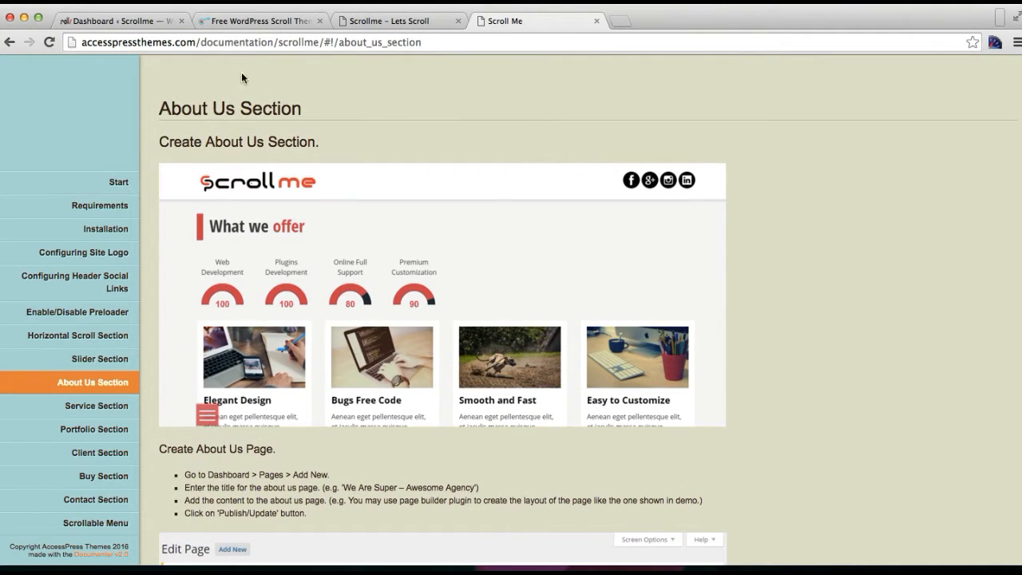
Step: Start a blank new page from Pages > Add New in the WordPress dashboard
{"action": "left_click", "coordinate": [119, 21]}
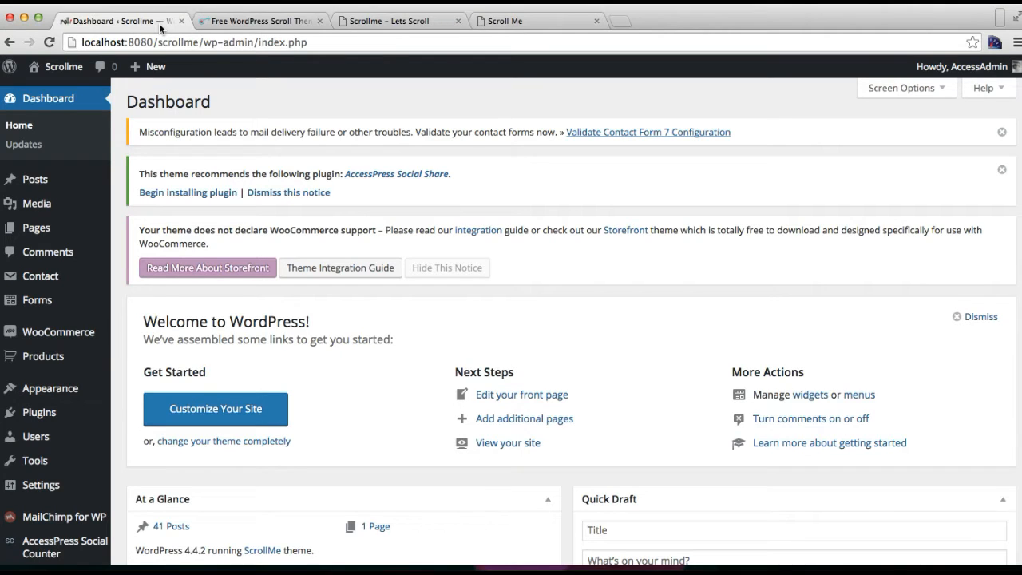
{"action": "mouse_move", "coordinate": [36, 237]}
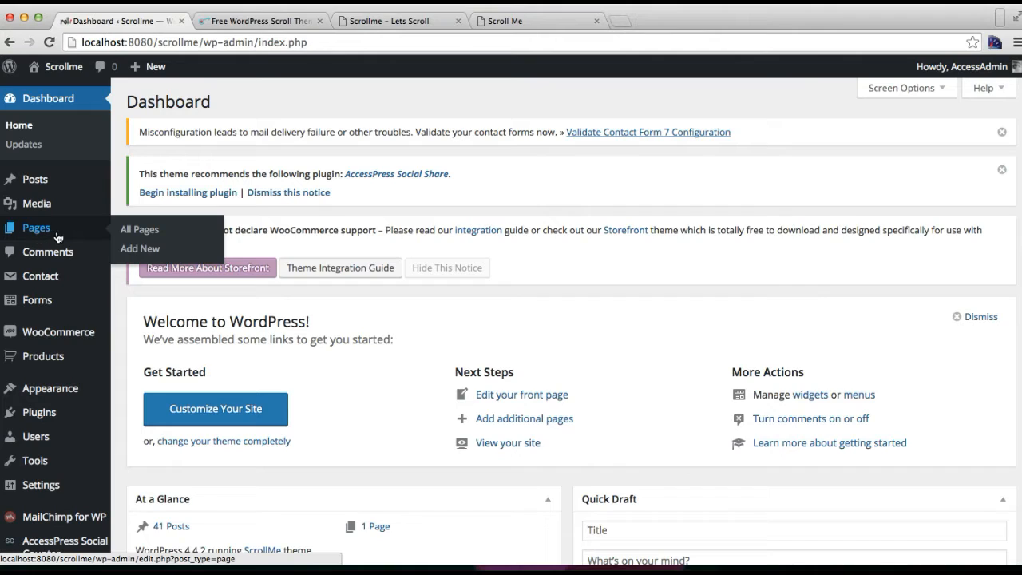
{"action": "mouse_move", "coordinate": [139, 234]}
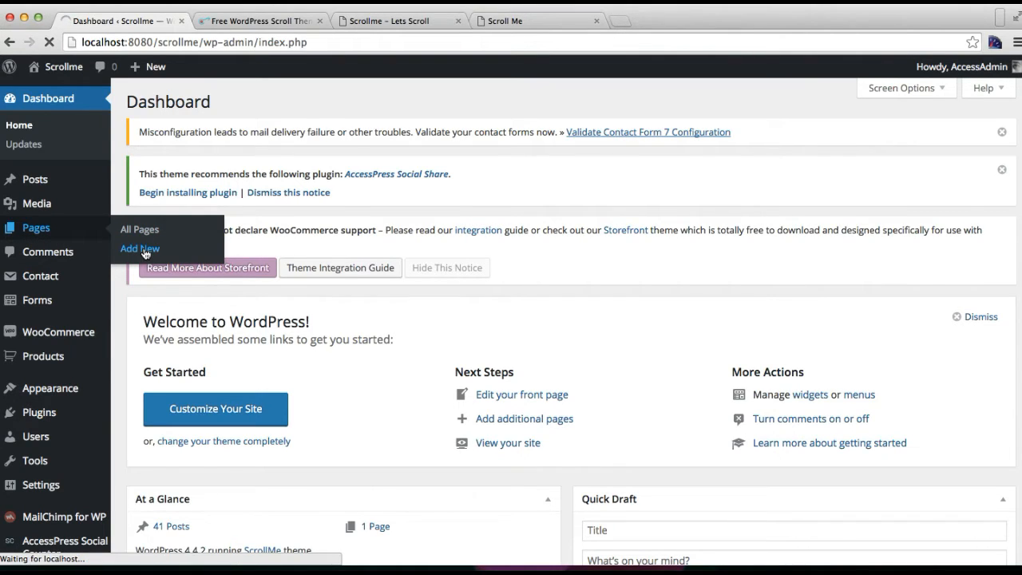
{"action": "left_click", "coordinate": [139, 249]}
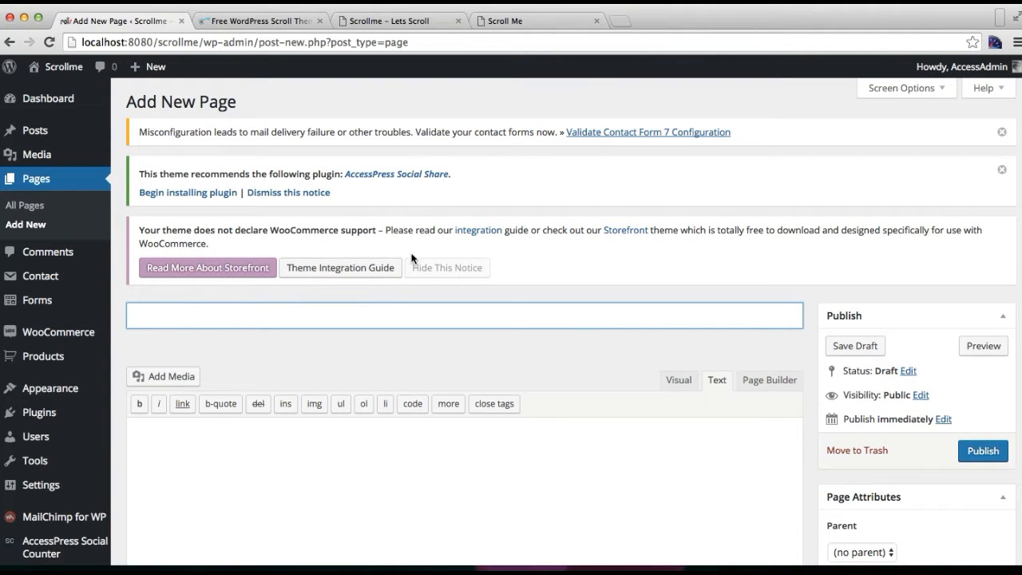
{"action": "mouse_move", "coordinate": [502, 192]}
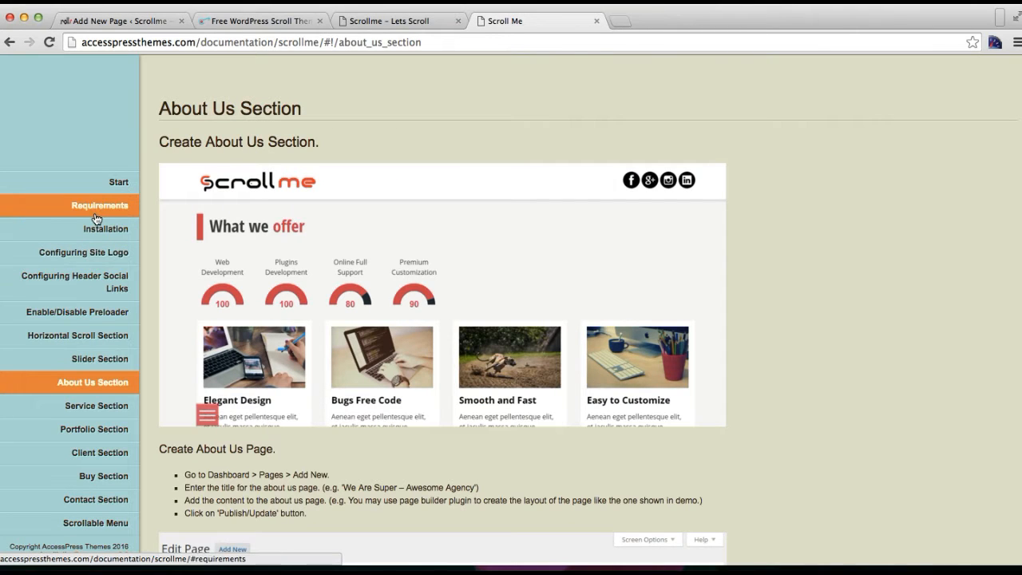
Step: Review the documentation's Requirements list of recommended plugins
{"action": "left_click", "coordinate": [93, 205]}
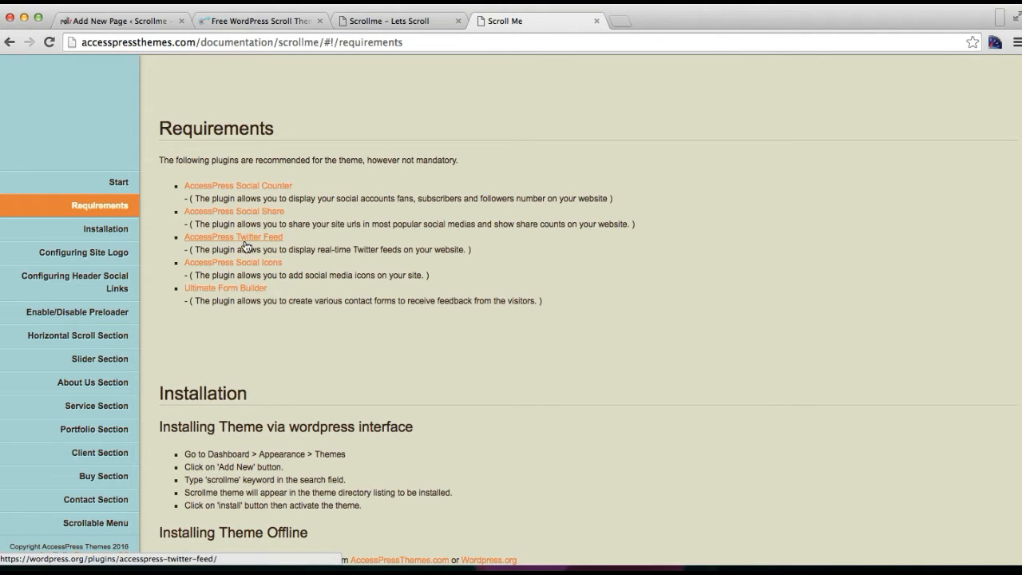
{"action": "mouse_move", "coordinate": [212, 296]}
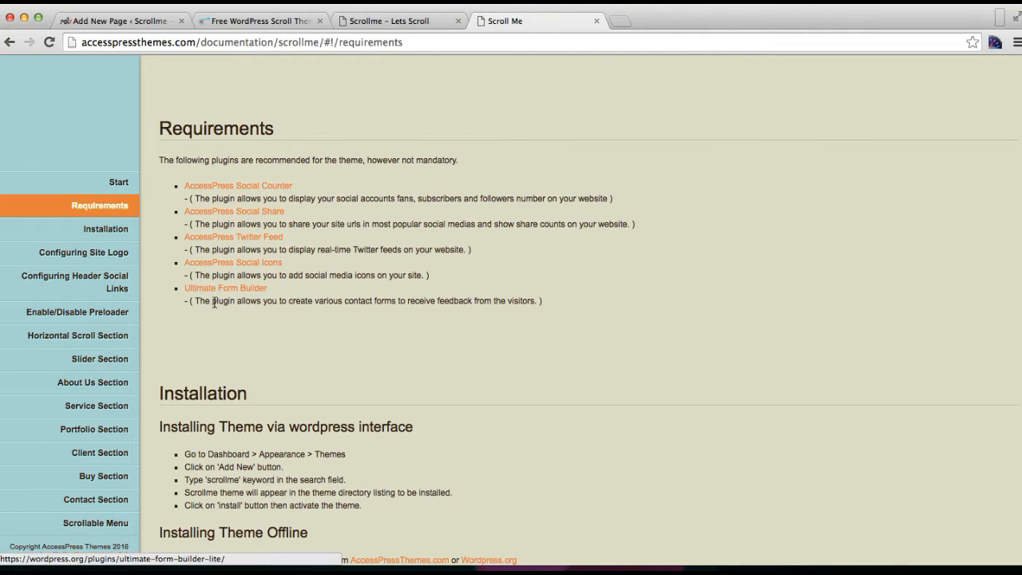
{"action": "scroll", "scroll_direction": "down", "scroll_amount": 3}
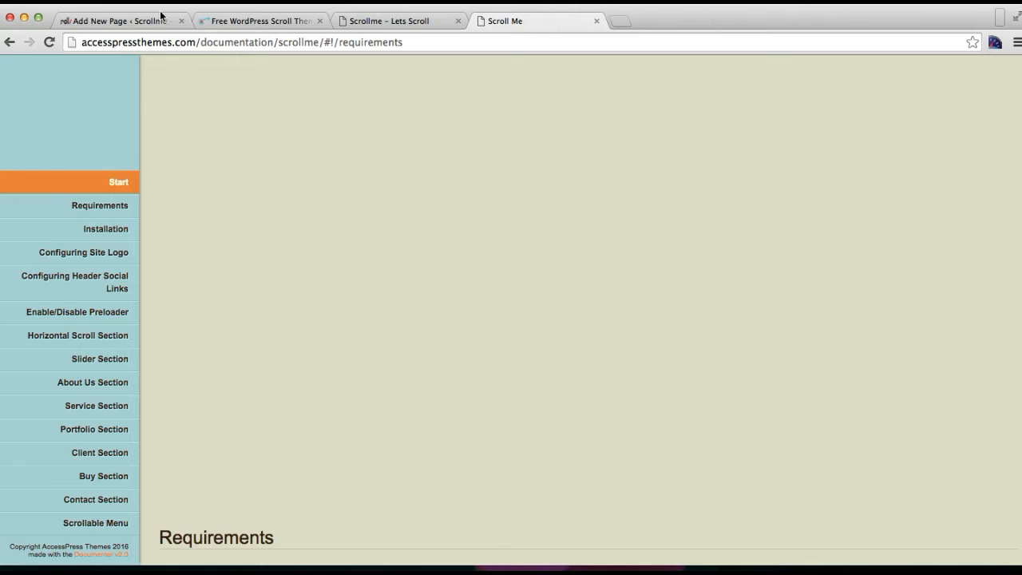
Step: Title the new page 'What we are good at' and switch it to the Page Builder layout
{"action": "left_click", "coordinate": [104, 19]}
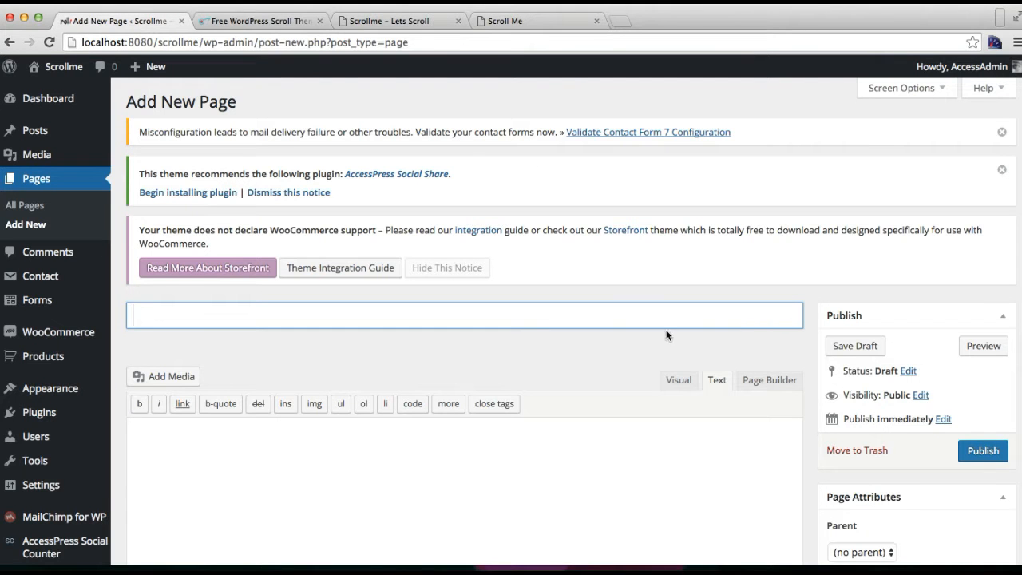
{"action": "mouse_move", "coordinate": [702, 385]}
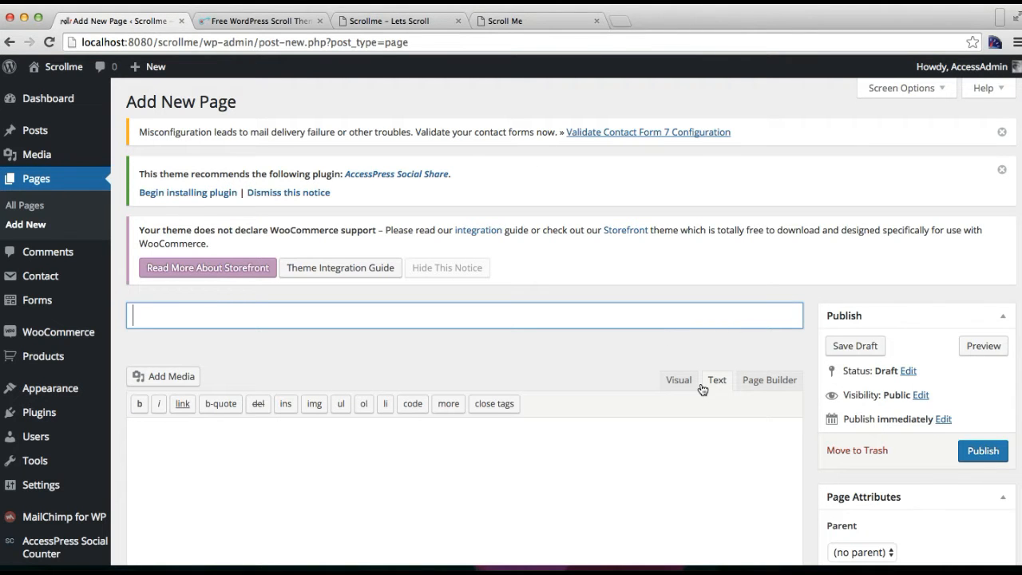
{"action": "mouse_move", "coordinate": [300, 313]}
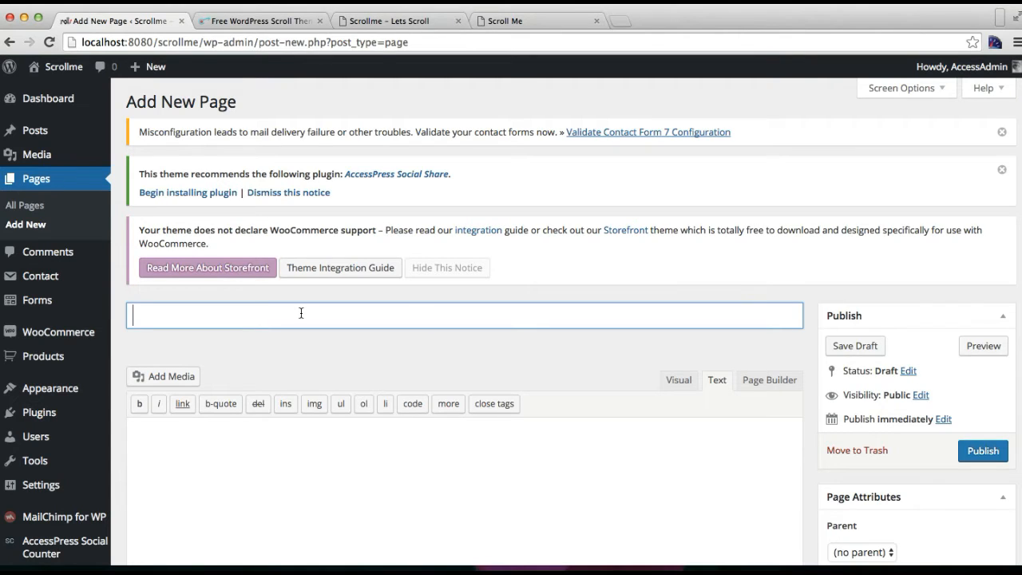
{"action": "type", "text": "What"}
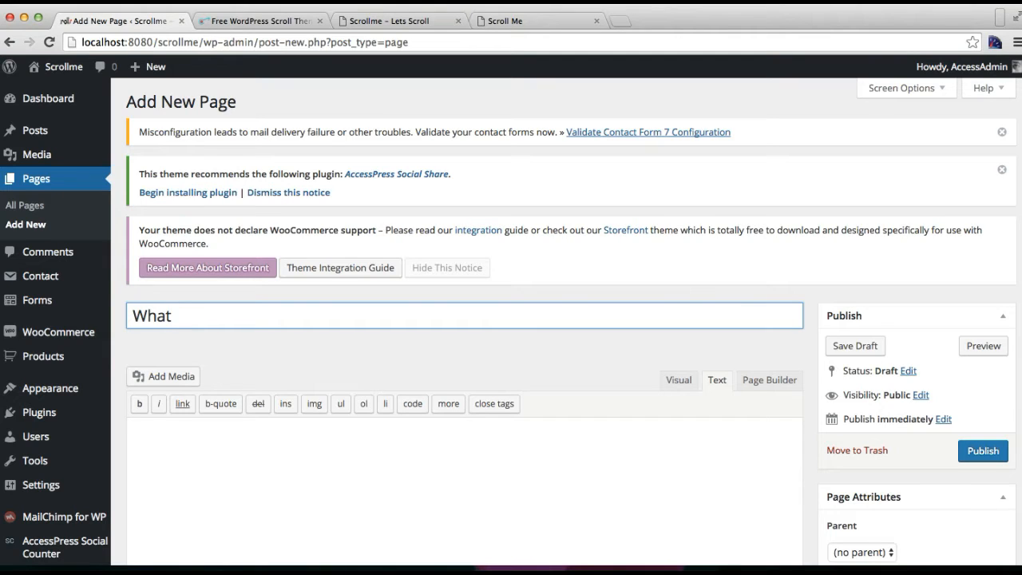
{"action": "type", "text": "w"}
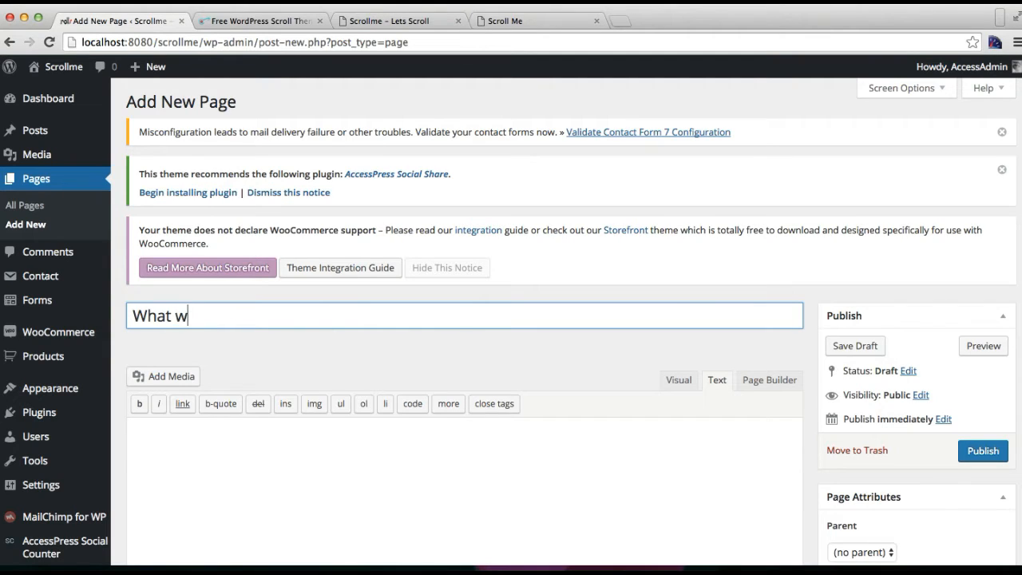
{"action": "type", "text": "e"}
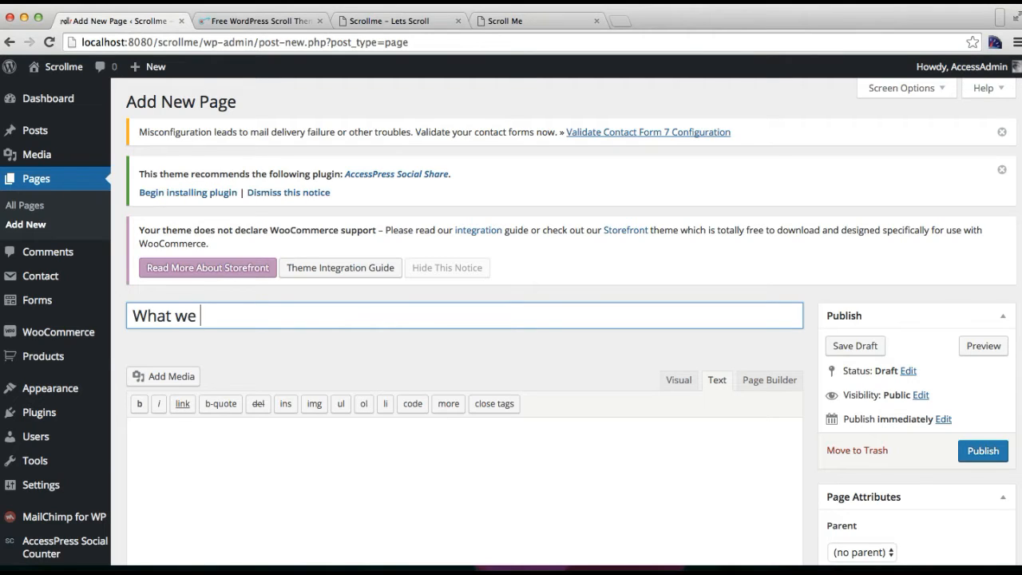
{"action": "type", "text": "Off"}
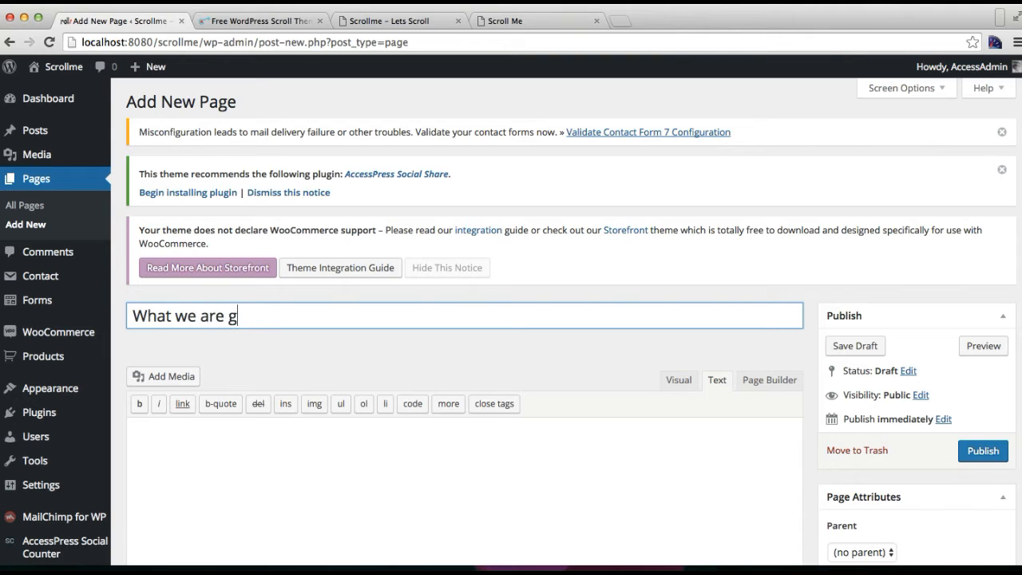
{"action": "type", "text": "ood at"}
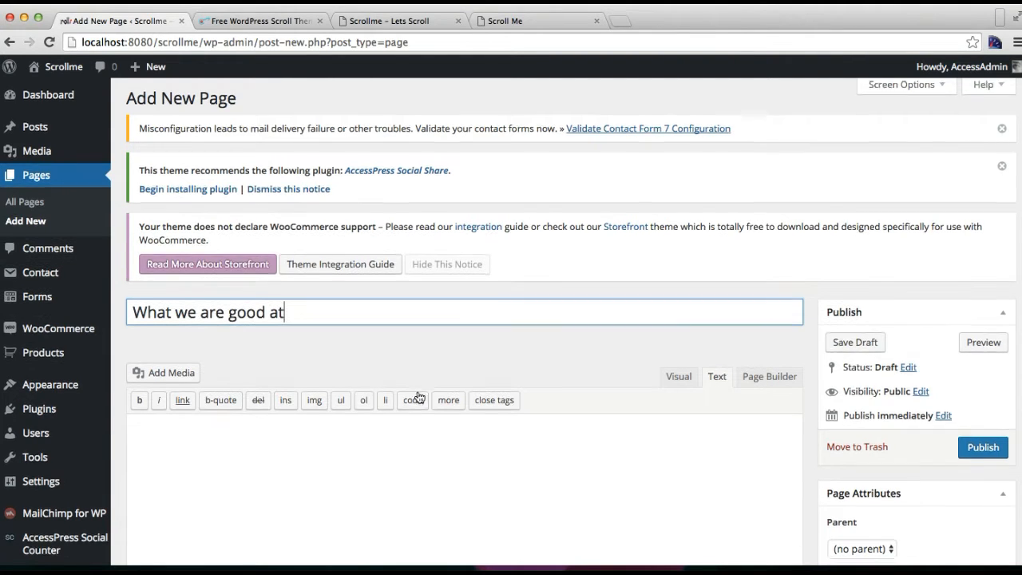
{"action": "scroll", "scroll_direction": "down", "scroll_amount": 3}
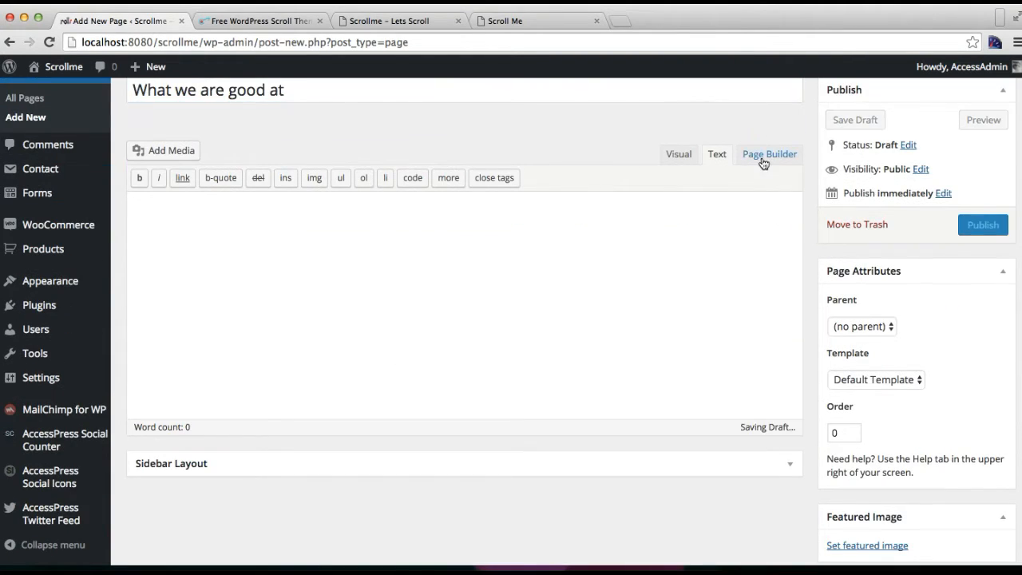
{"action": "left_click", "coordinate": [770, 154]}
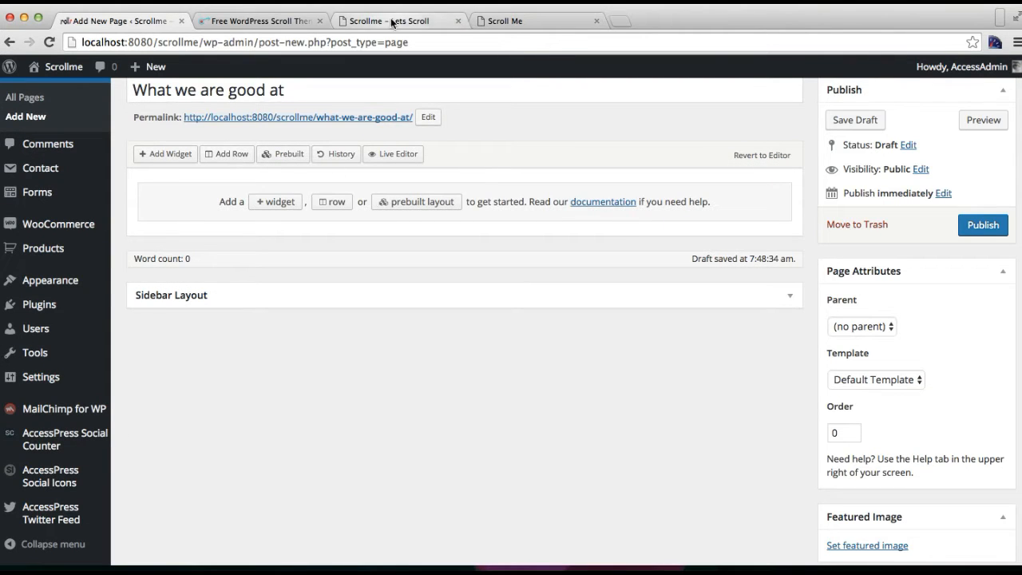
{"action": "left_click", "coordinate": [395, 21]}
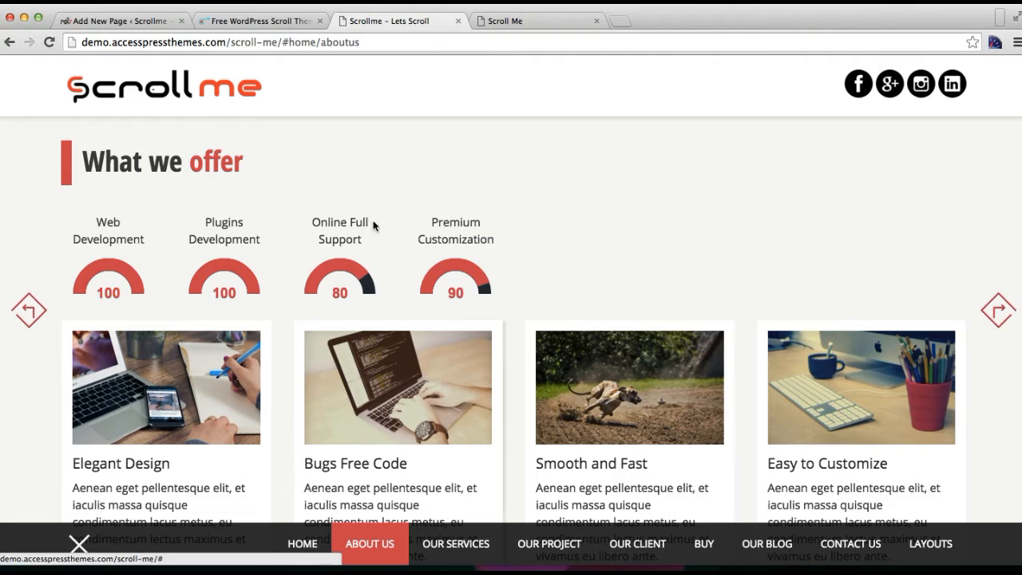
{"action": "mouse_move", "coordinate": [342, 413]}
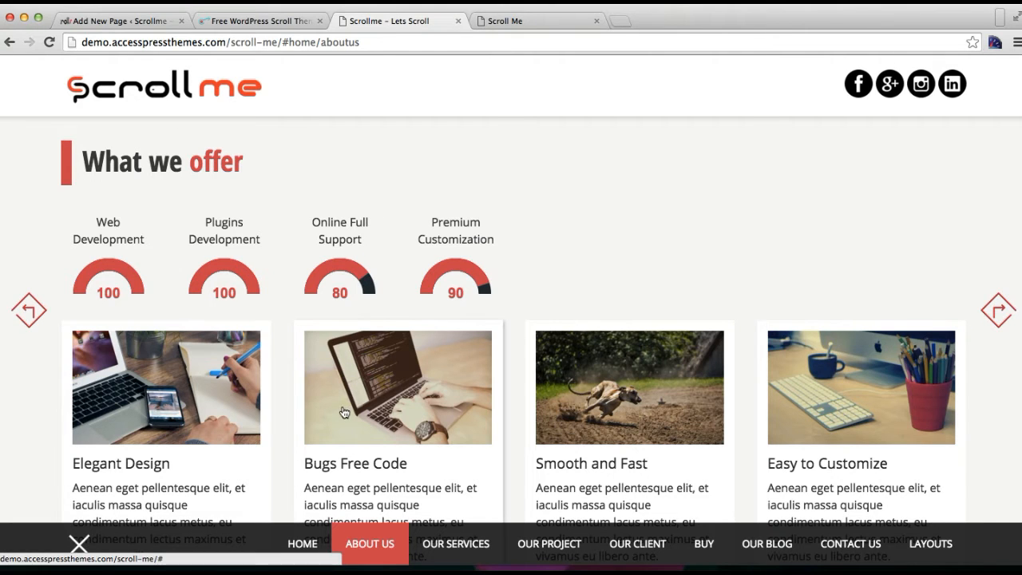
Step: Insert a six-column builder row to hold the number counter widgets
{"action": "left_click", "coordinate": [125, 20]}
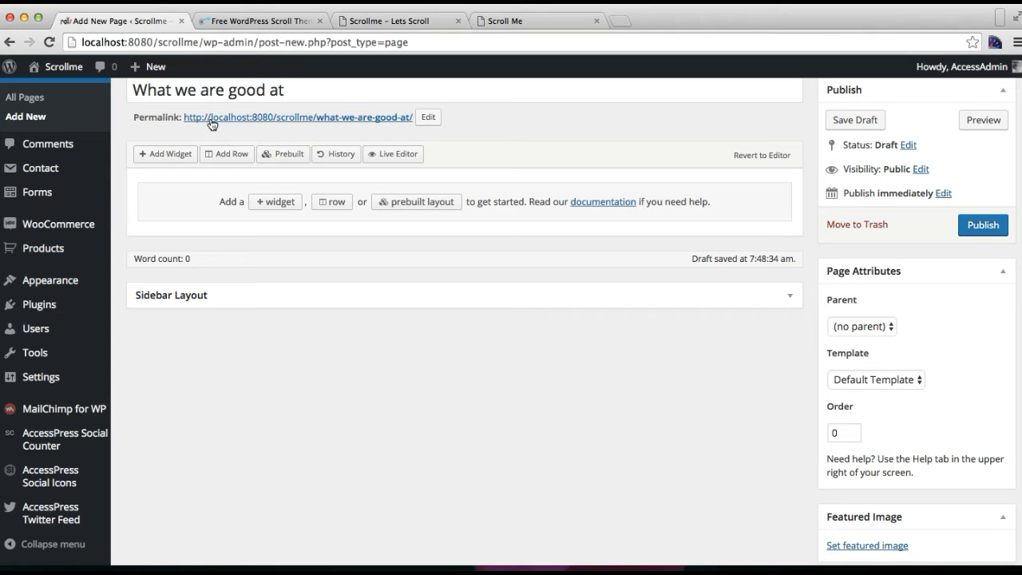
{"action": "left_click", "coordinate": [227, 153]}
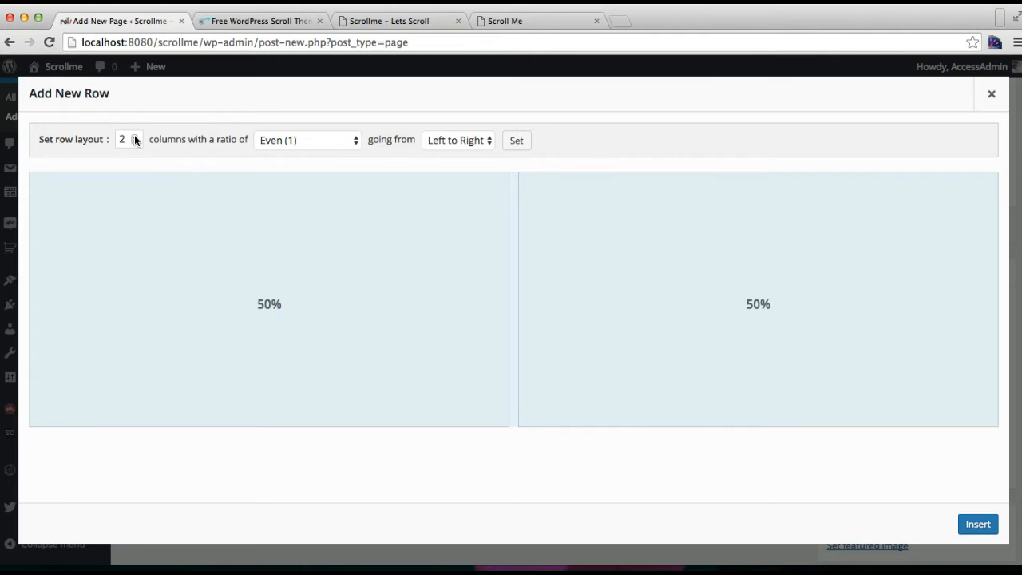
{"action": "left_click", "coordinate": [134, 136]}
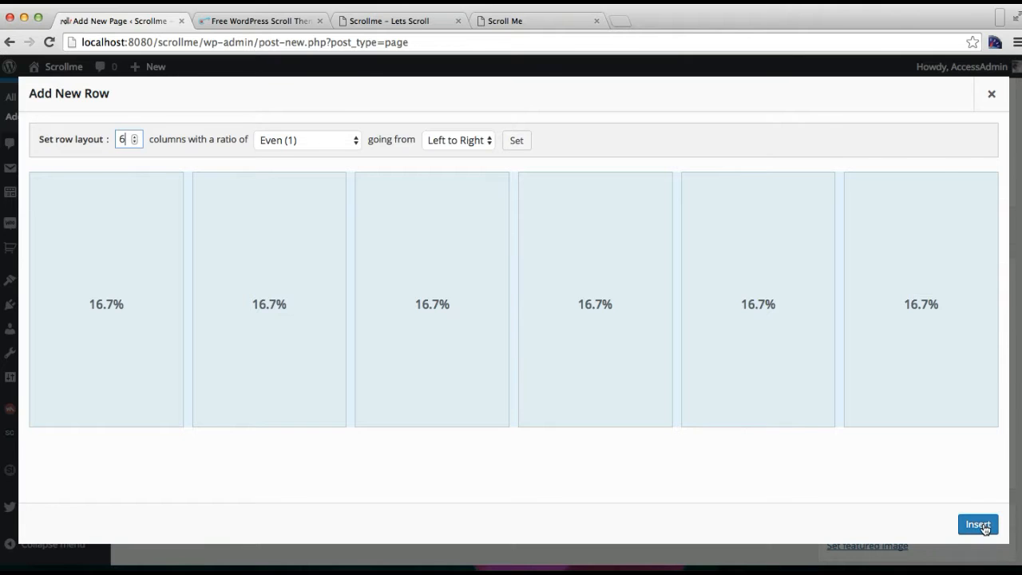
{"action": "left_click", "coordinate": [978, 524]}
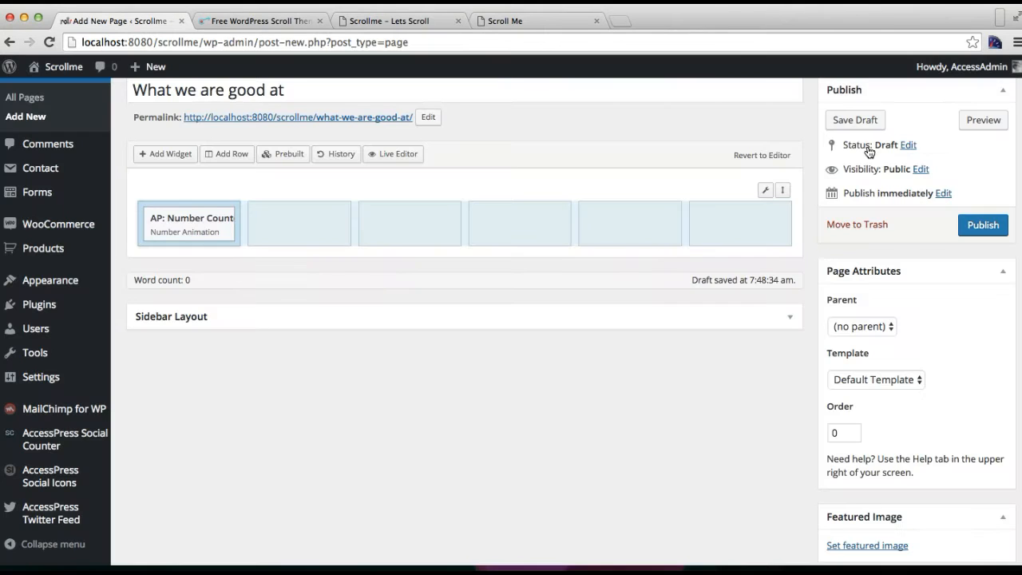
{"action": "mouse_move", "coordinate": [188, 224]}
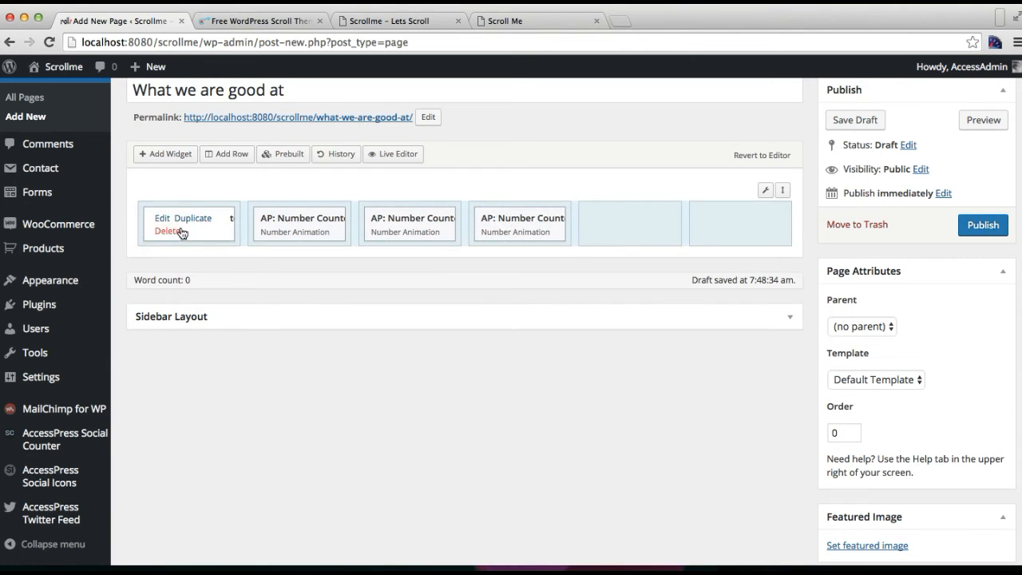
Step: Set the first two counters to Title 1 with 100 and Title 2 with 27
{"action": "left_click", "coordinate": [163, 217]}
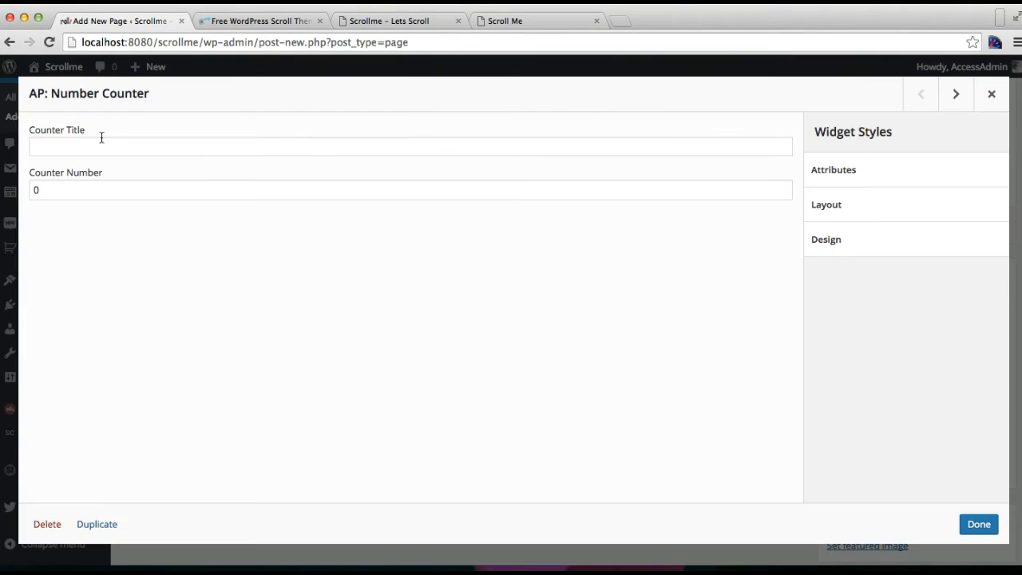
{"action": "left_click", "coordinate": [403, 144]}
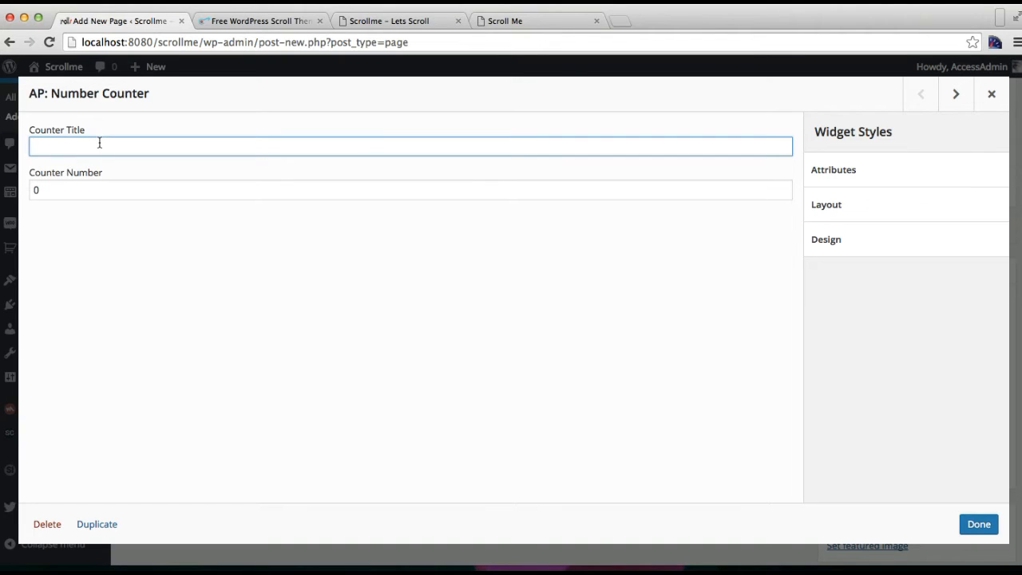
{"action": "type", "text": "Title 1"}
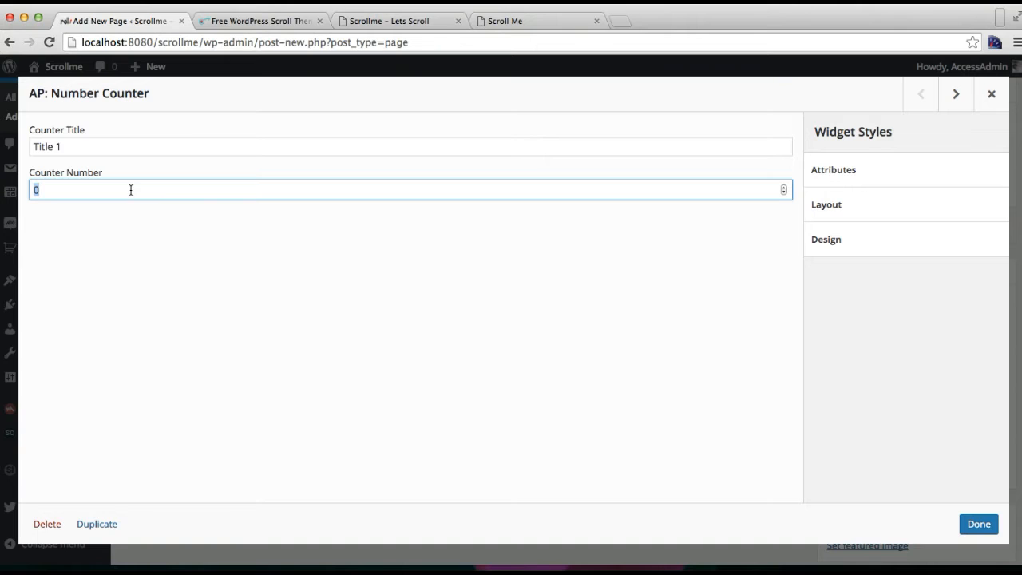
{"action": "type", "text": "100"}
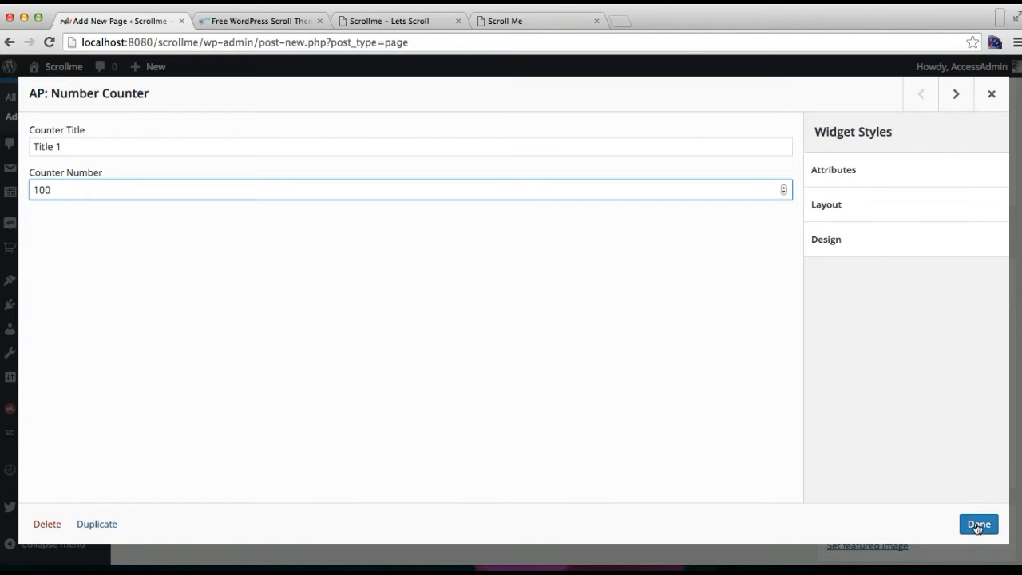
{"action": "left_click", "coordinate": [978, 524]}
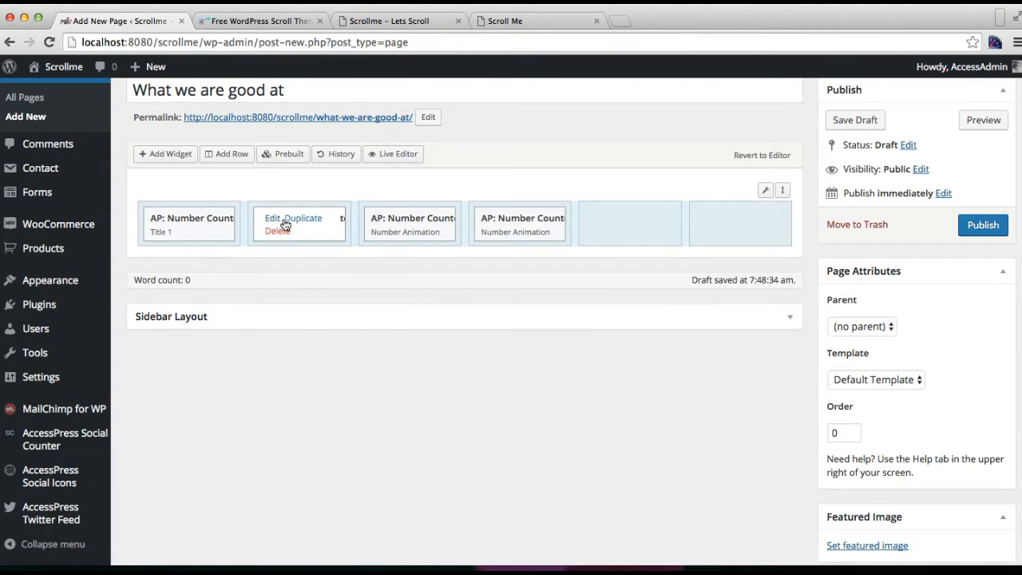
{"action": "left_click", "coordinate": [271, 217]}
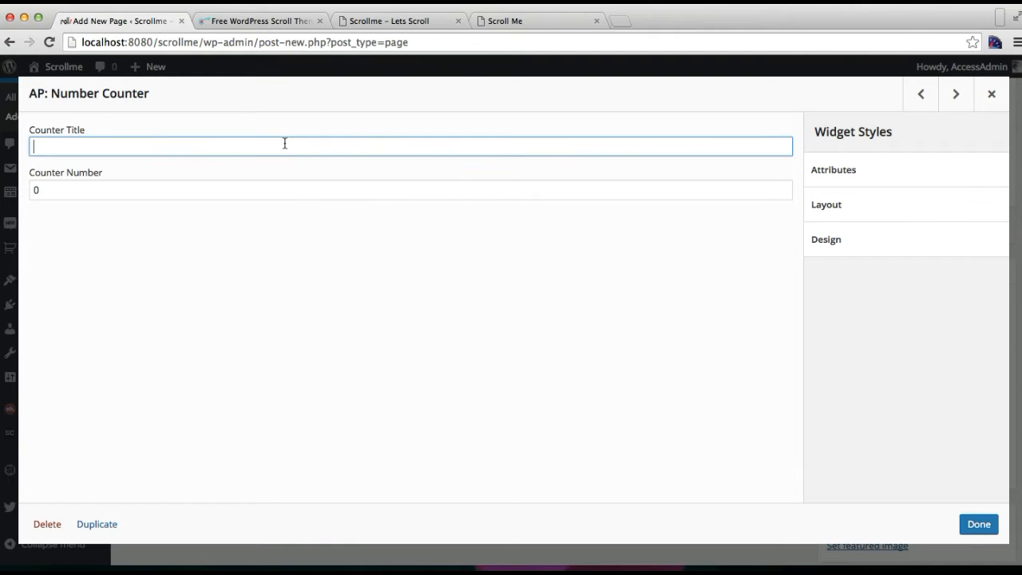
{"action": "type", "text": "Title 2"}
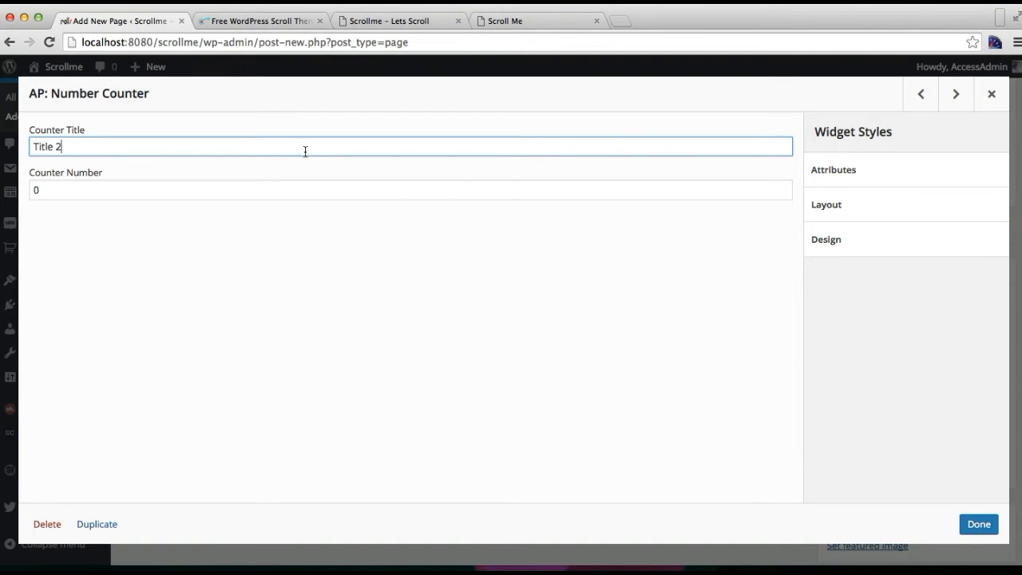
{"action": "left_click", "coordinate": [272, 188]}
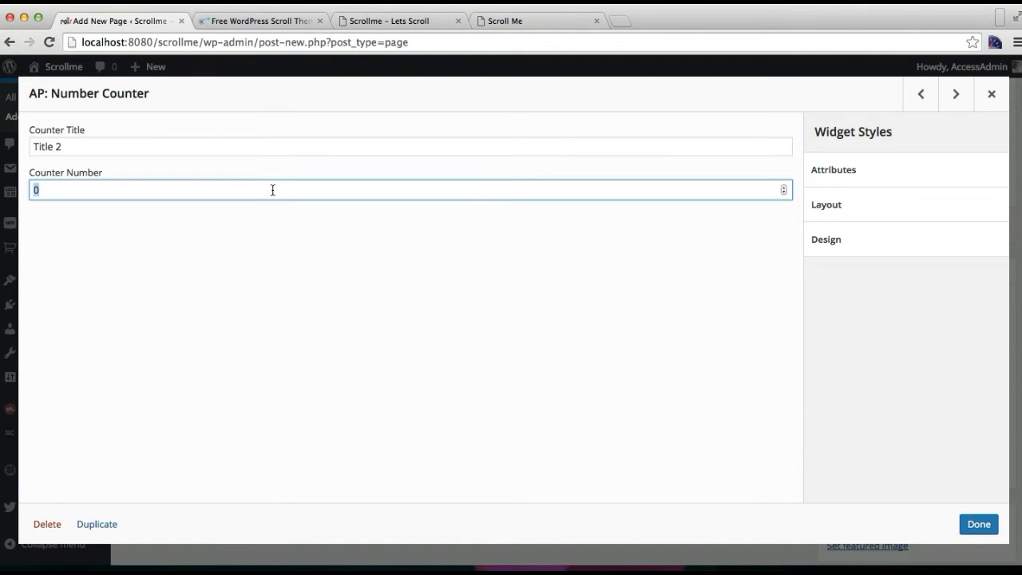
{"action": "type", "text": "27"}
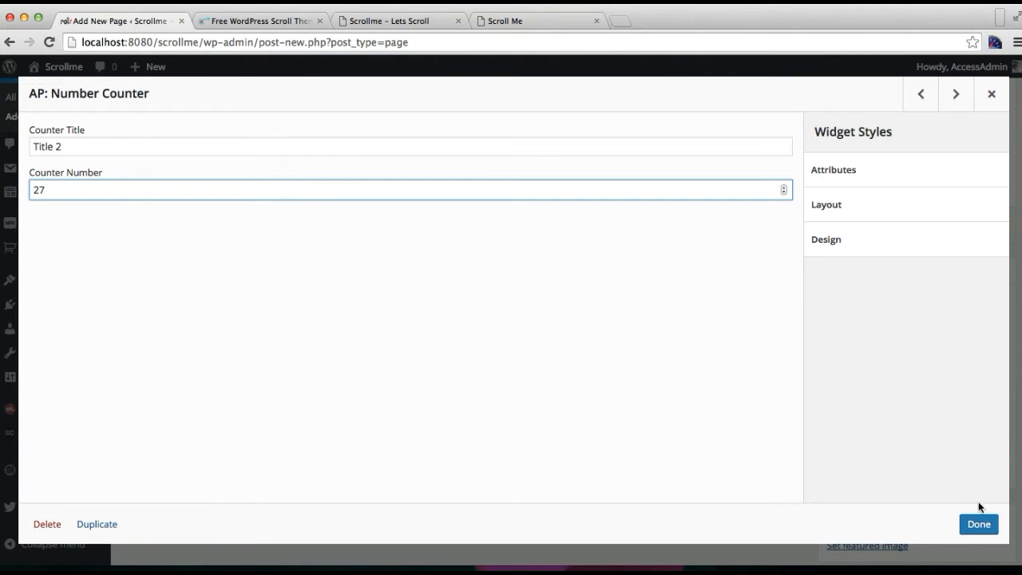
{"action": "left_click", "coordinate": [978, 524]}
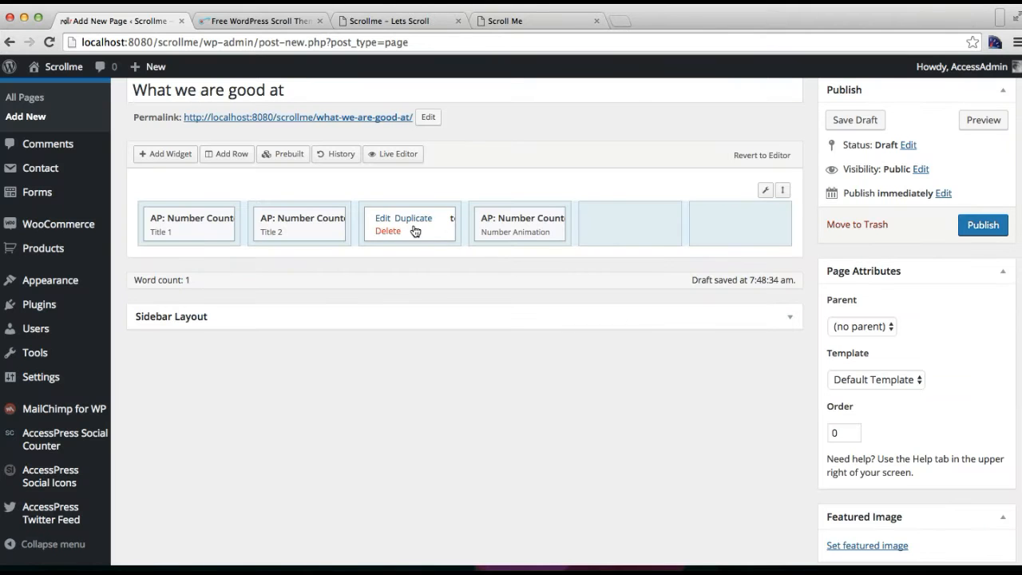
Step: Set the remaining counters to Title 3 and Title 4, with the number 80
{"action": "left_click", "coordinate": [381, 217]}
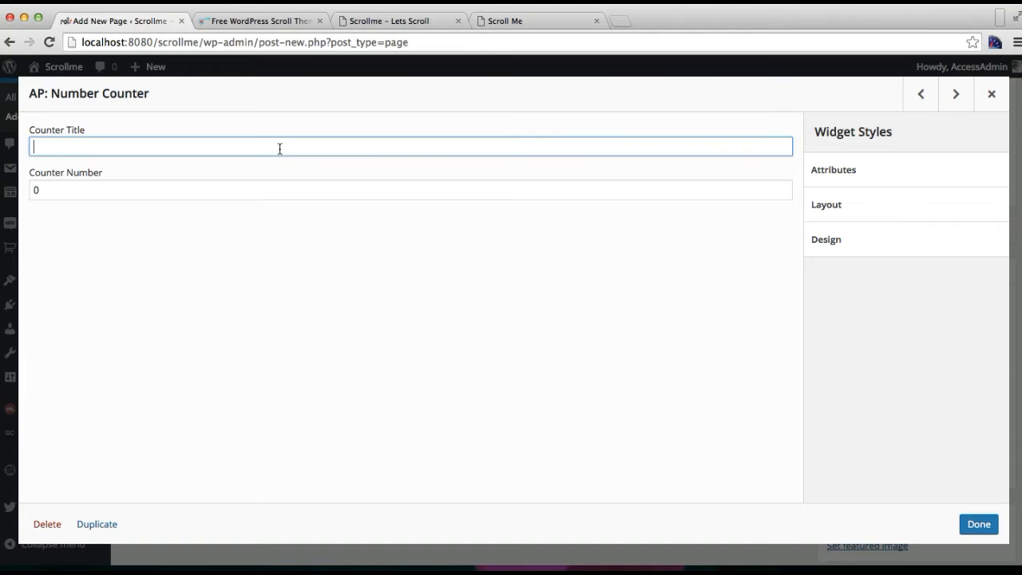
{"action": "type", "text": "Title 3"}
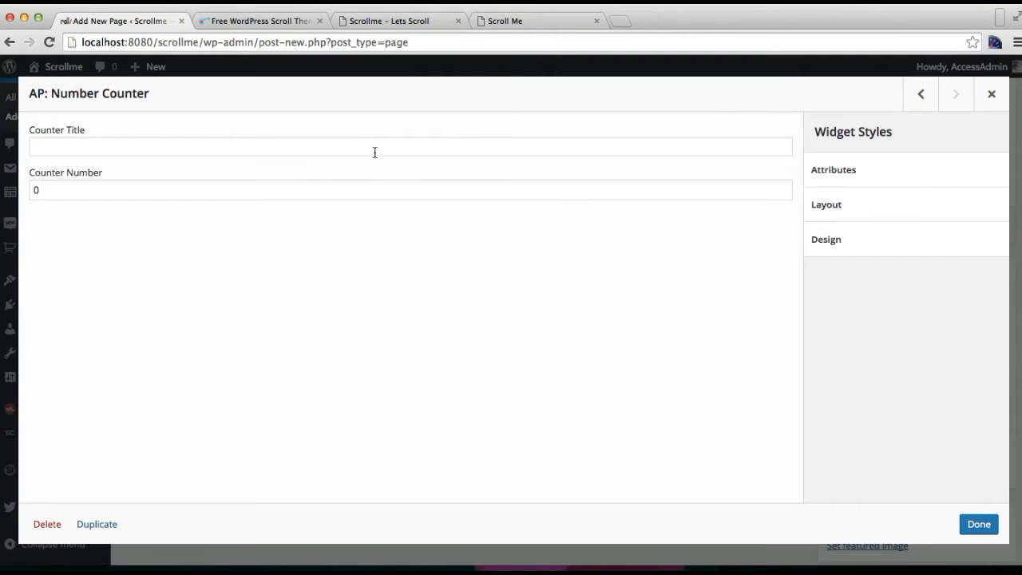
{"action": "type", "text": "Title 4"}
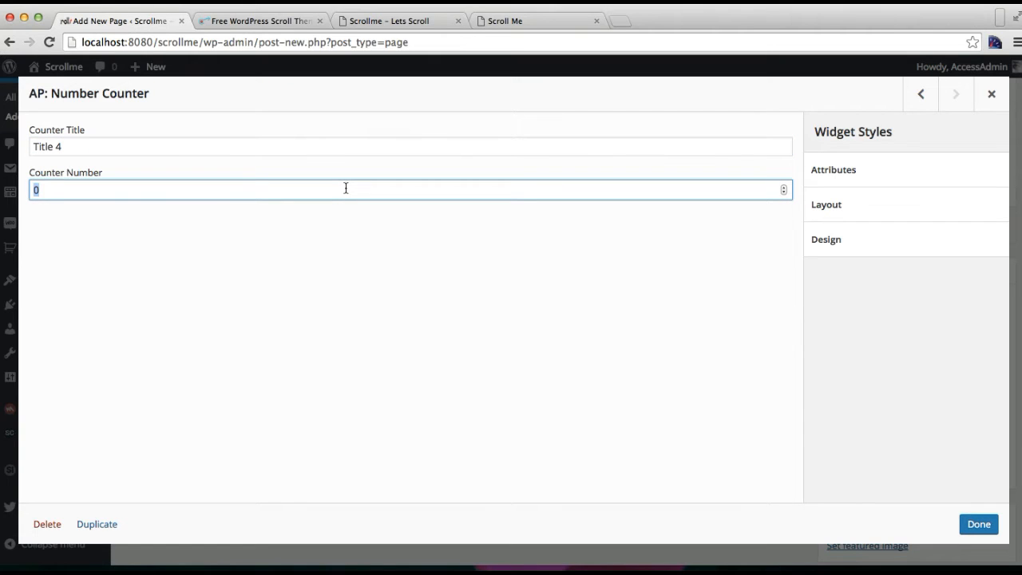
{"action": "type", "text": "80"}
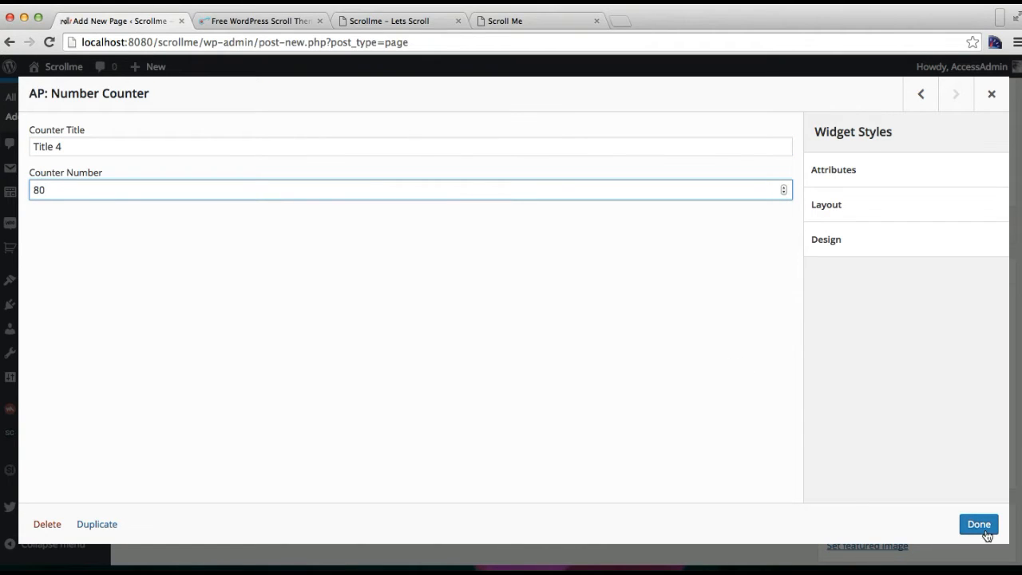
{"action": "left_click", "coordinate": [978, 524]}
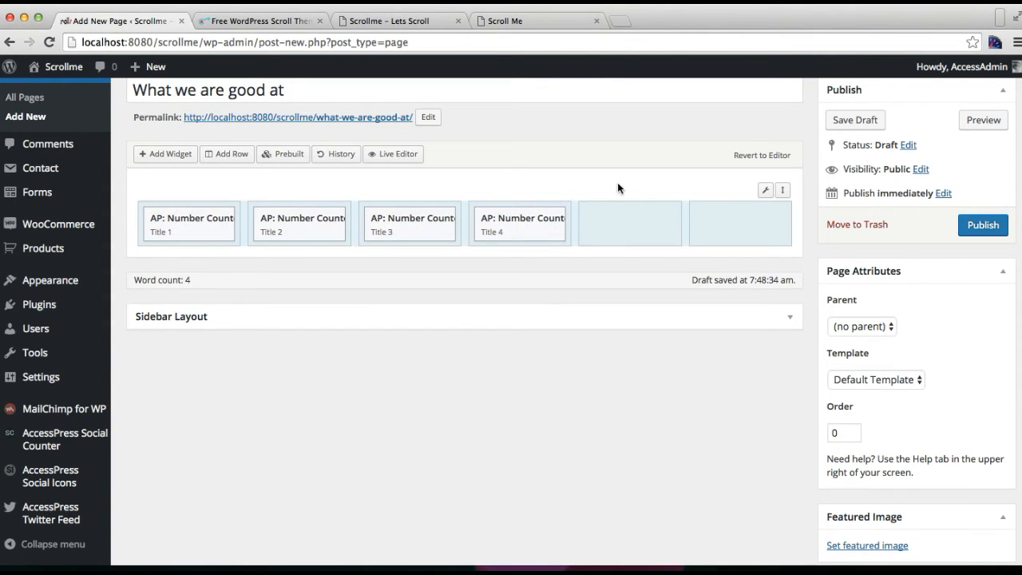
{"action": "mouse_move", "coordinate": [437, 26]}
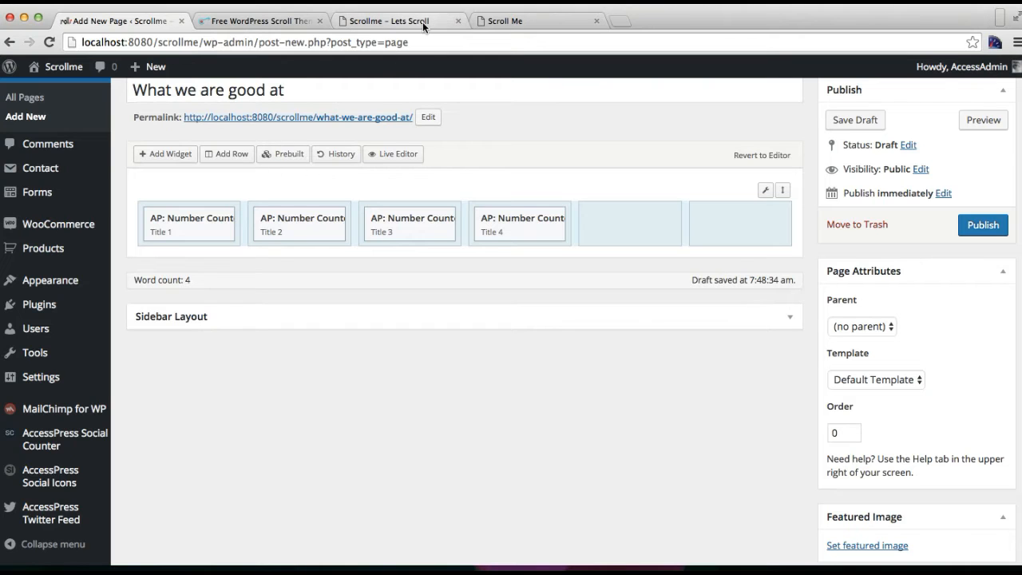
Step: Insert a five-column row with an AP: Feature Textbox widget and bring up its settings
{"action": "left_click", "coordinate": [396, 20]}
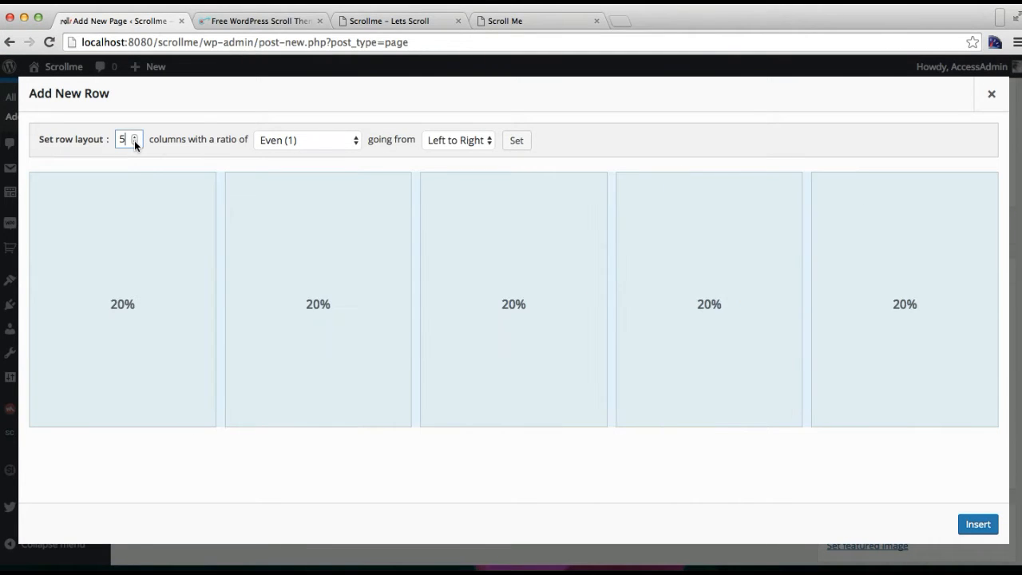
{"action": "left_click", "coordinate": [977, 524]}
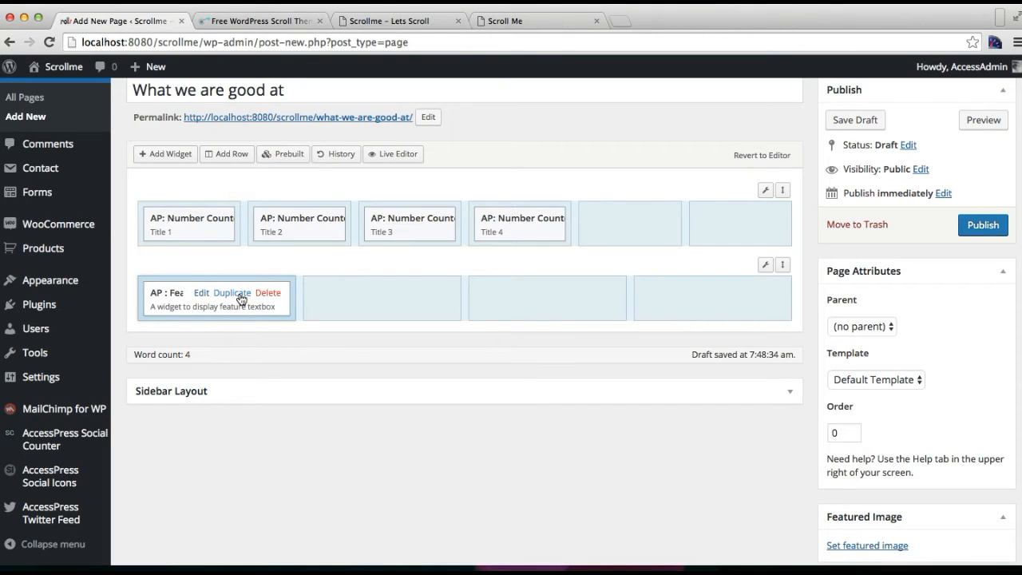
{"action": "left_click", "coordinate": [201, 292]}
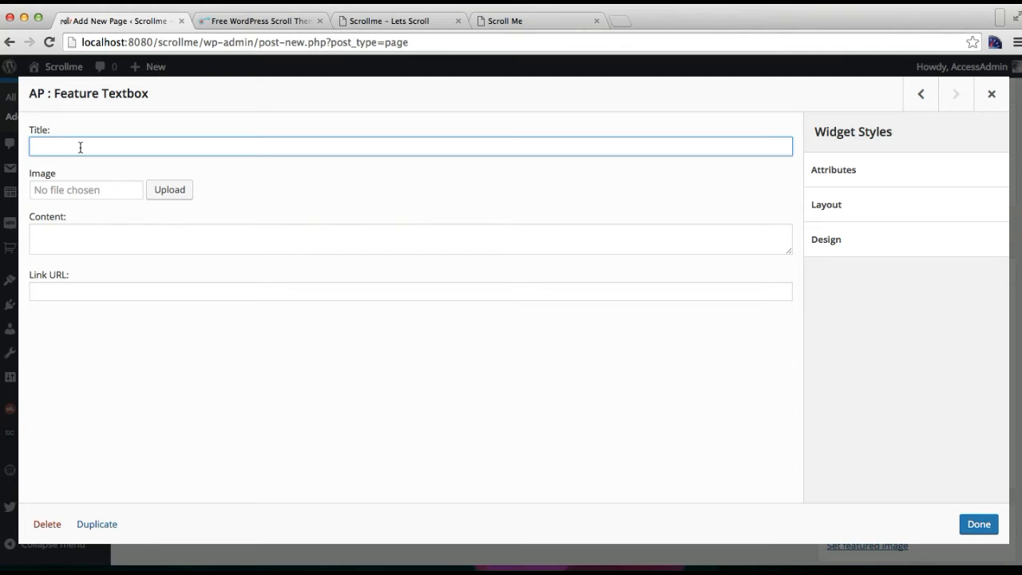
Step: Give the feature textbox the title Feature Title, the chess image from the Media Library and a # link
{"action": "type", "text": "Featu"}
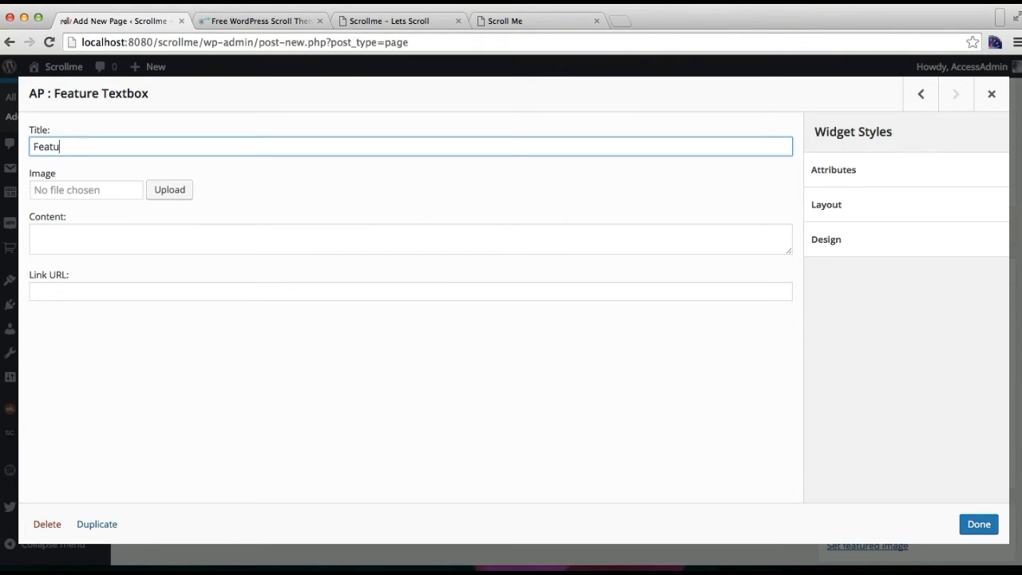
{"action": "type", "text": "re Tite"}
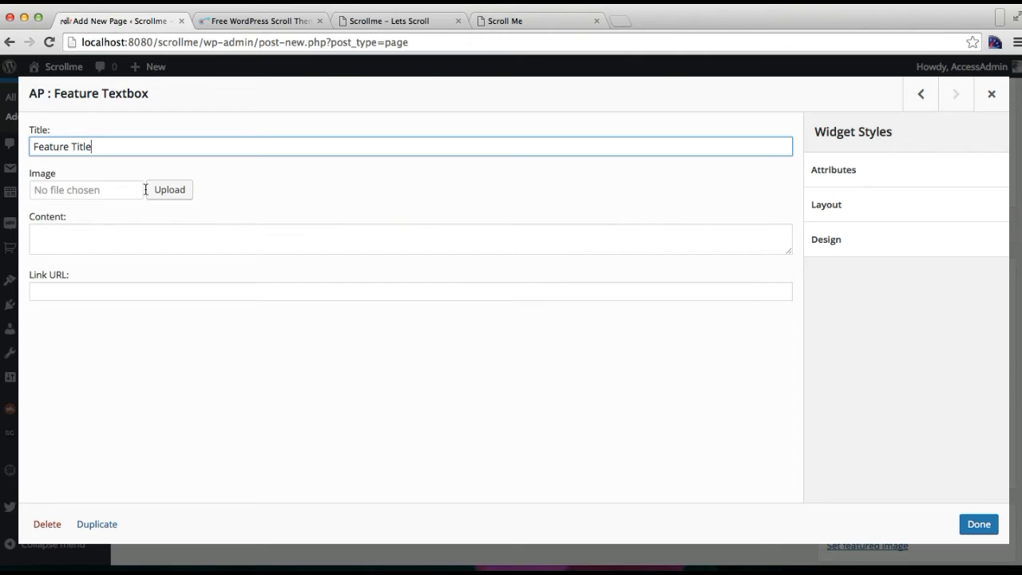
{"action": "left_click", "coordinate": [169, 189]}
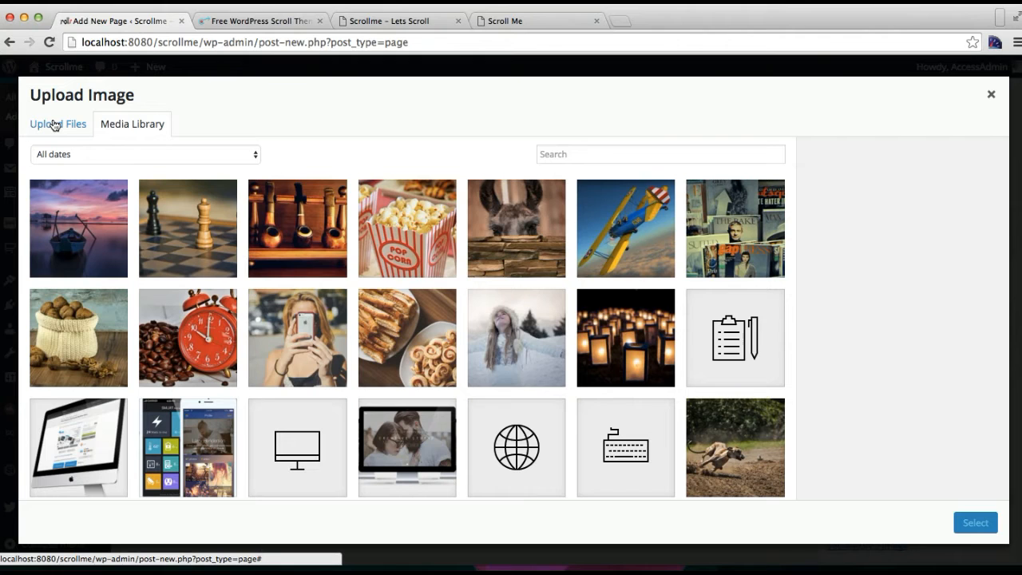
{"action": "scroll", "scroll_direction": "down", "scroll_amount": 3}
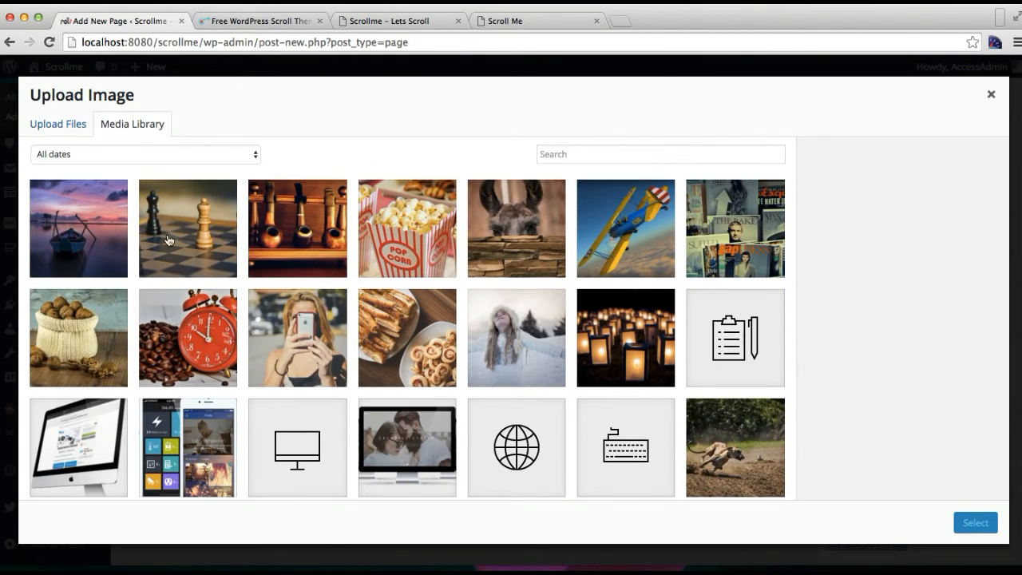
{"action": "left_click", "coordinate": [189, 227]}
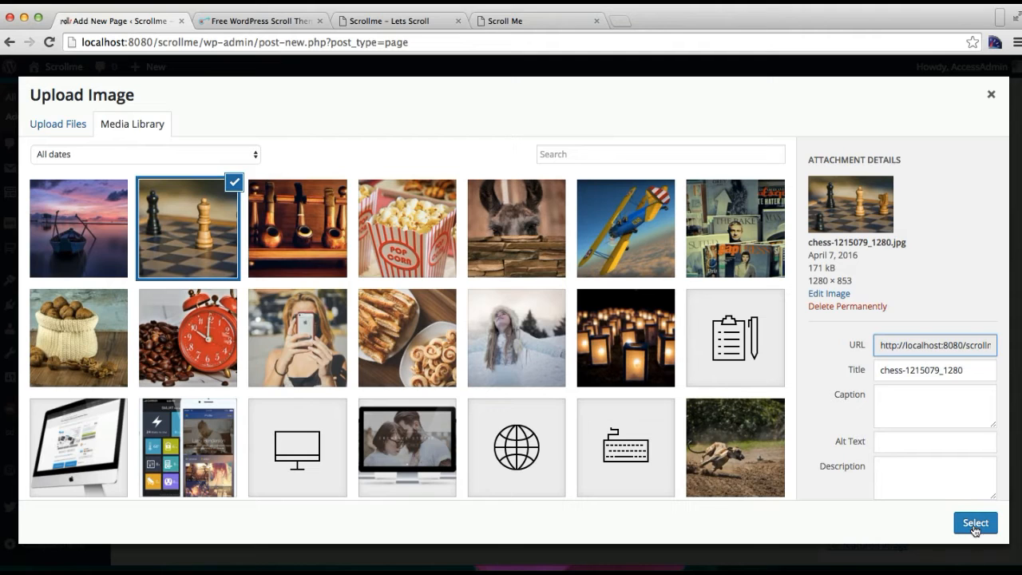
{"action": "left_click", "coordinate": [975, 522]}
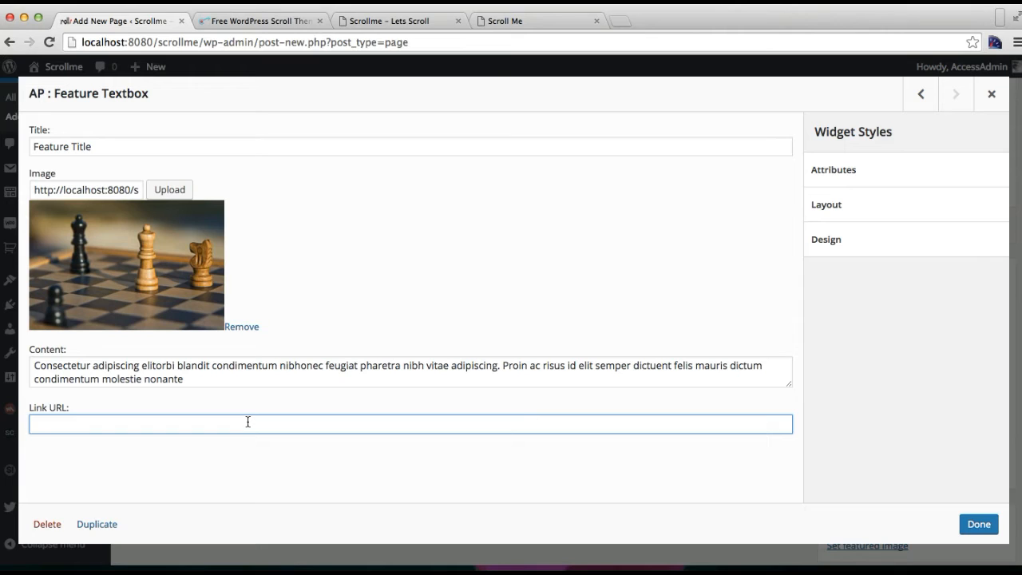
{"action": "type", "text": "#"}
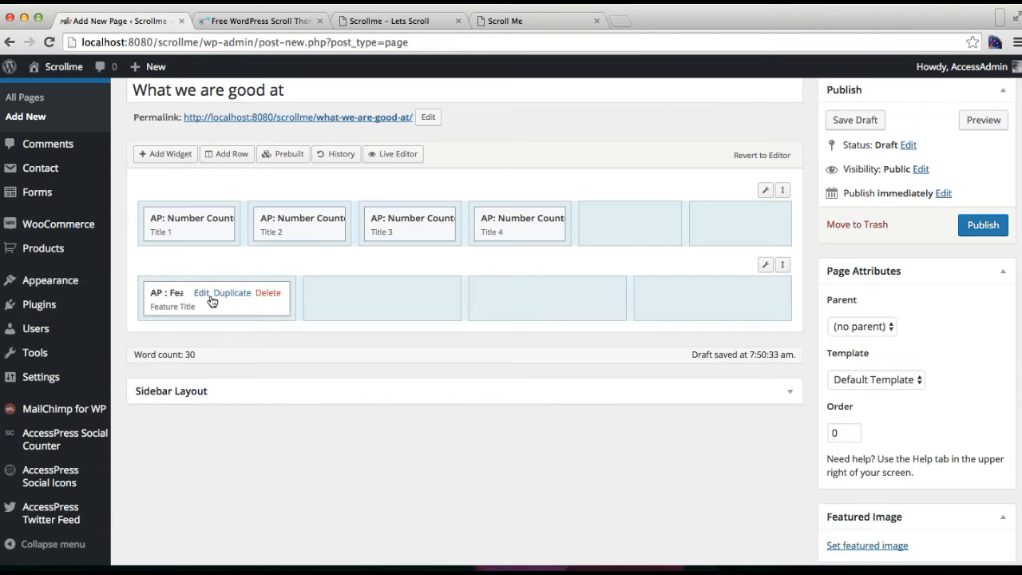
Step: Duplicate the feature textbox into four across the row and publish the page
{"action": "left_click", "coordinate": [233, 293]}
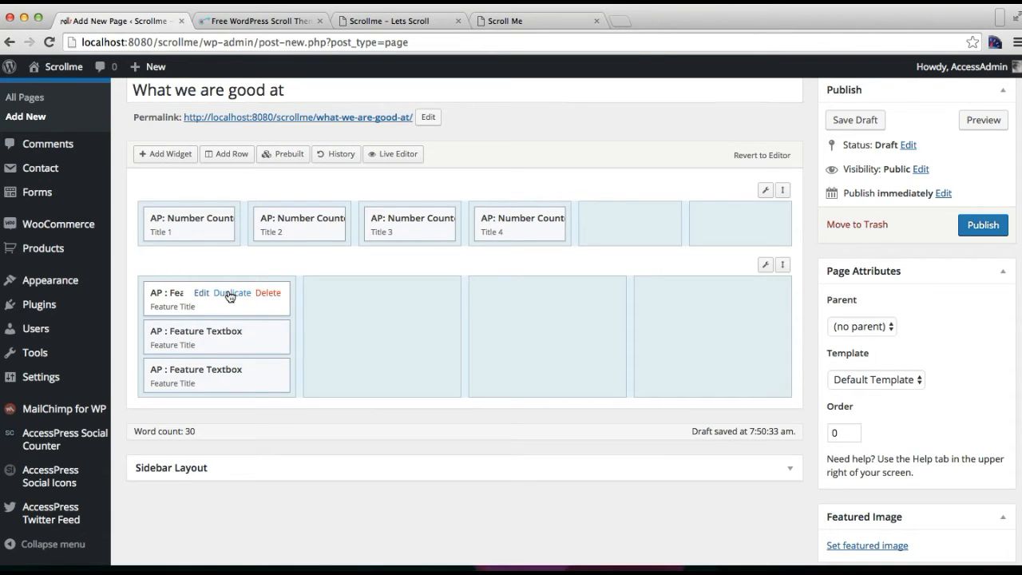
{"action": "left_click", "coordinate": [233, 294]}
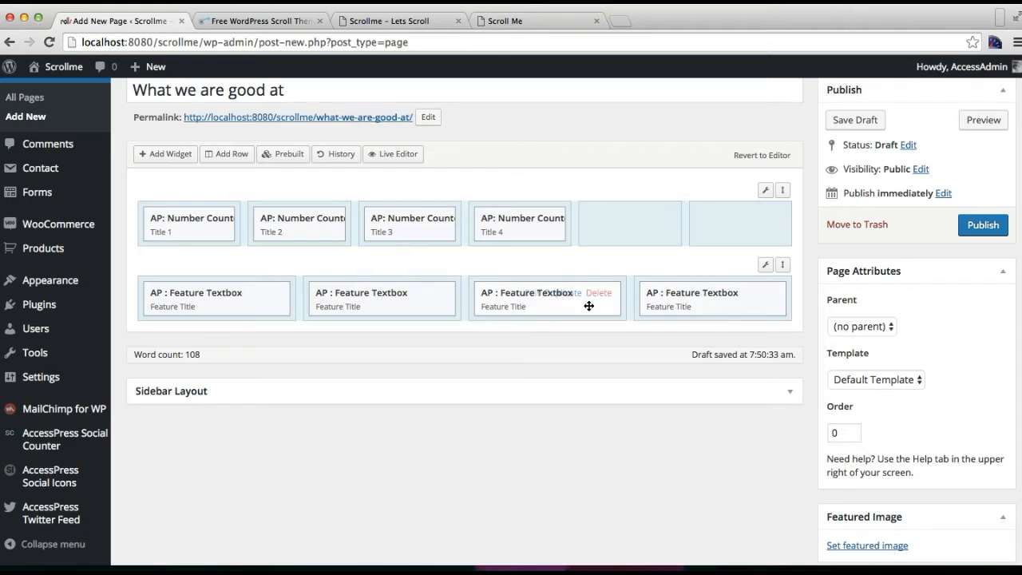
{"action": "mouse_move", "coordinate": [568, 294]}
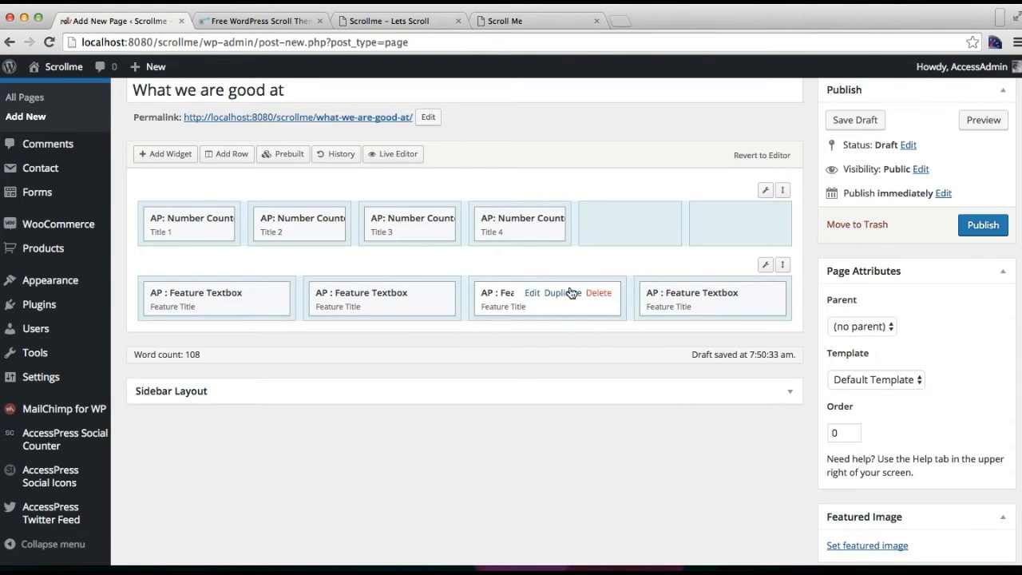
{"action": "scroll", "scroll_direction": "down", "scroll_amount": 3}
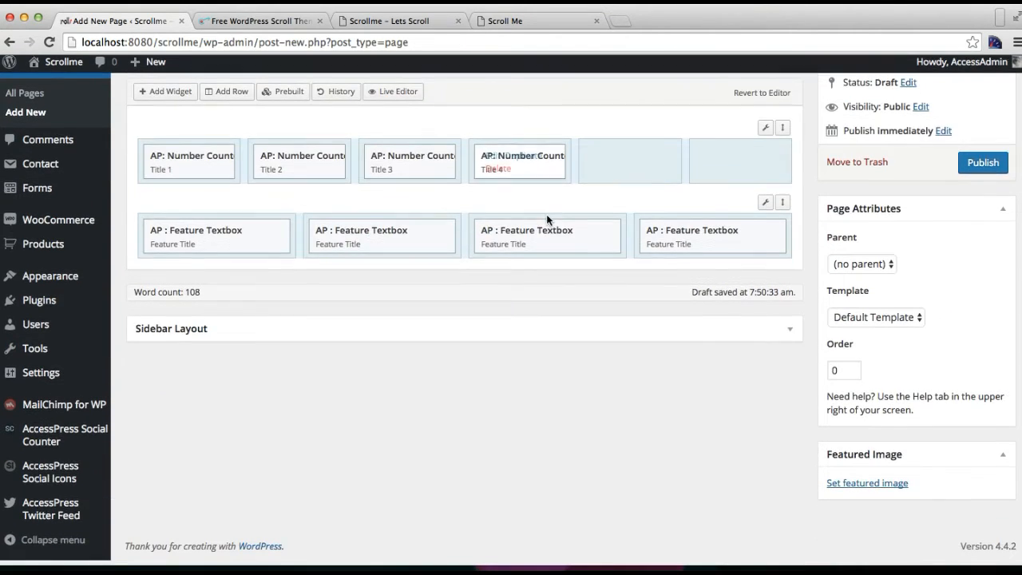
{"action": "left_click", "coordinate": [982, 168]}
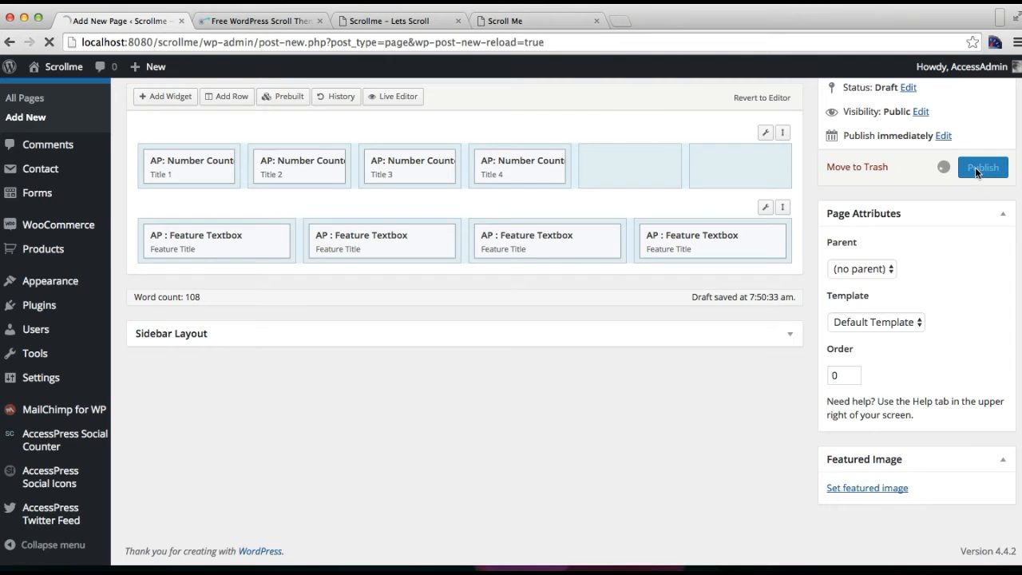
{"action": "left_click", "coordinate": [982, 167]}
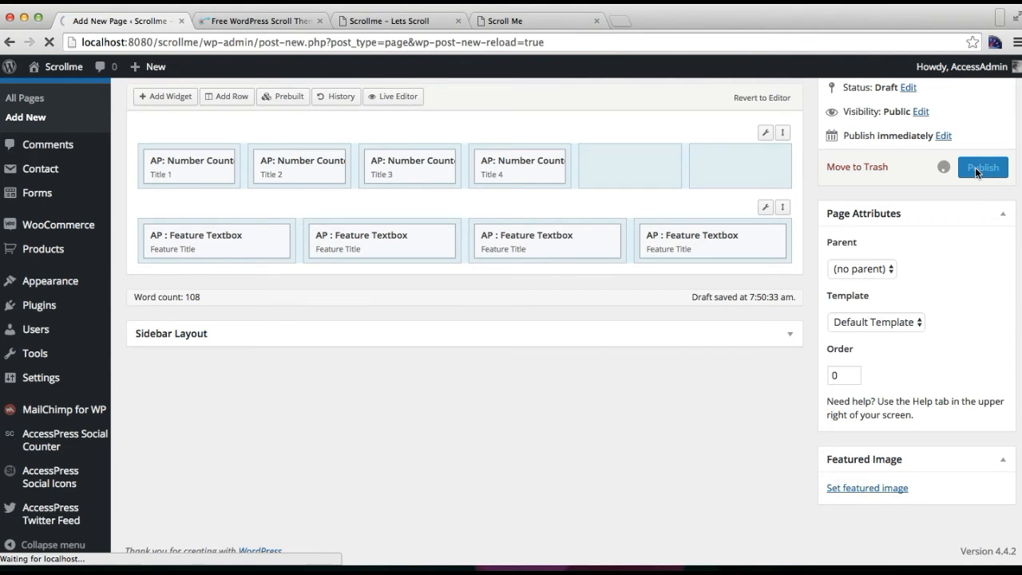
{"action": "left_click", "coordinate": [983, 168]}
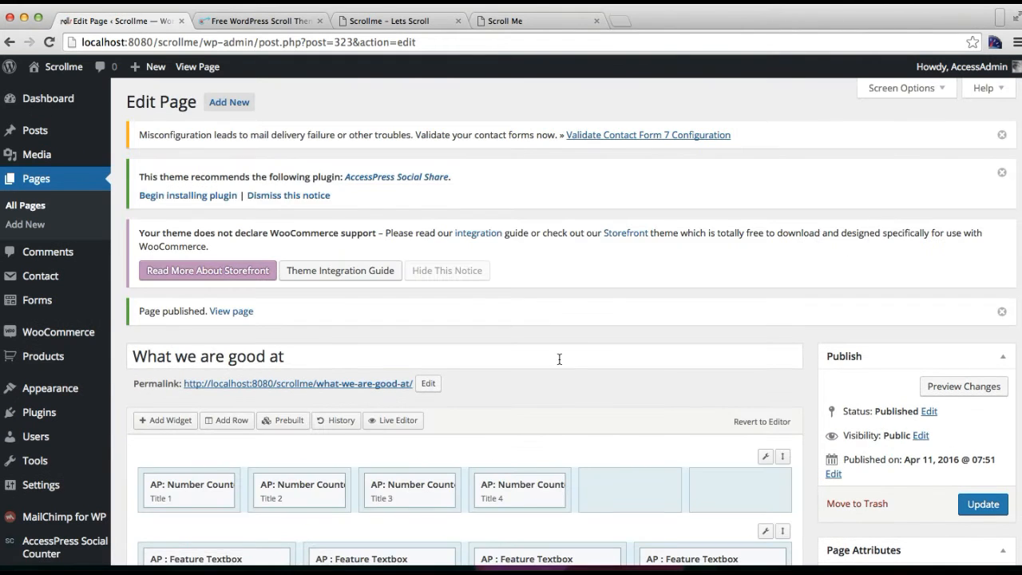
{"action": "scroll", "scroll_direction": "down", "scroll_amount": 3}
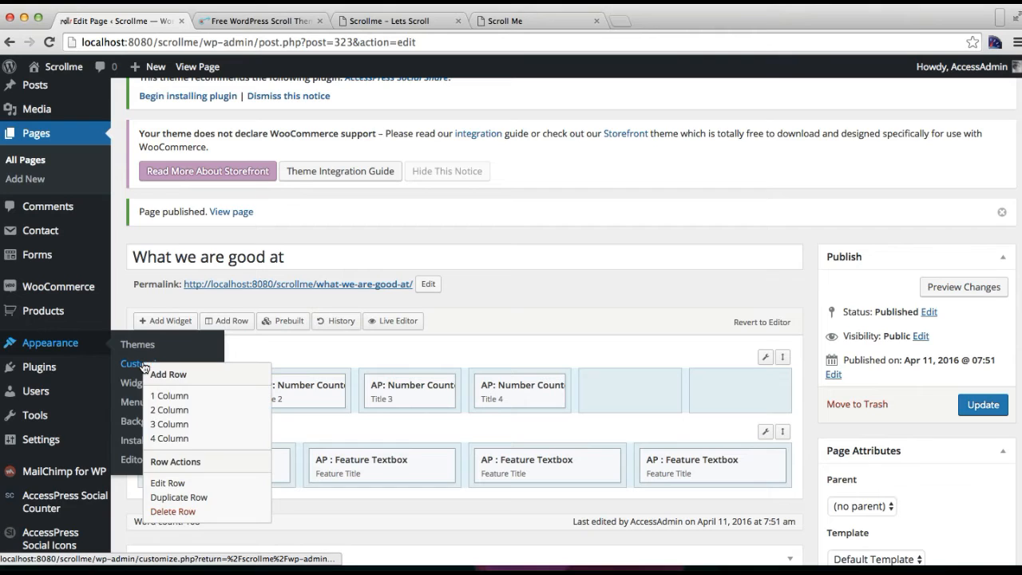
{"action": "mouse_move", "coordinate": [76, 342]}
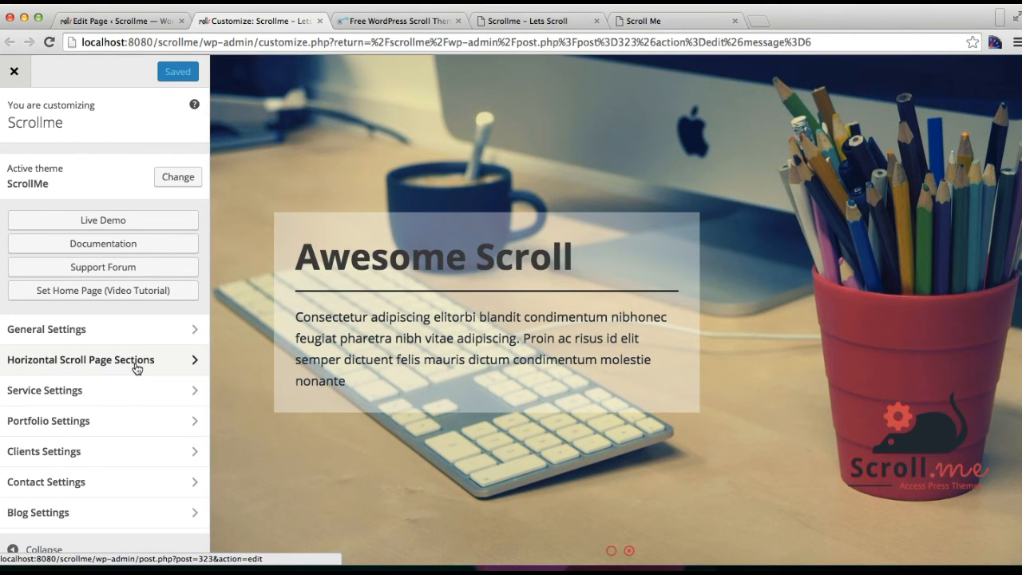
Step: Bring up the Horizontal Scroll Page Sections list in the theme customizer
{"action": "left_click", "coordinate": [102, 361]}
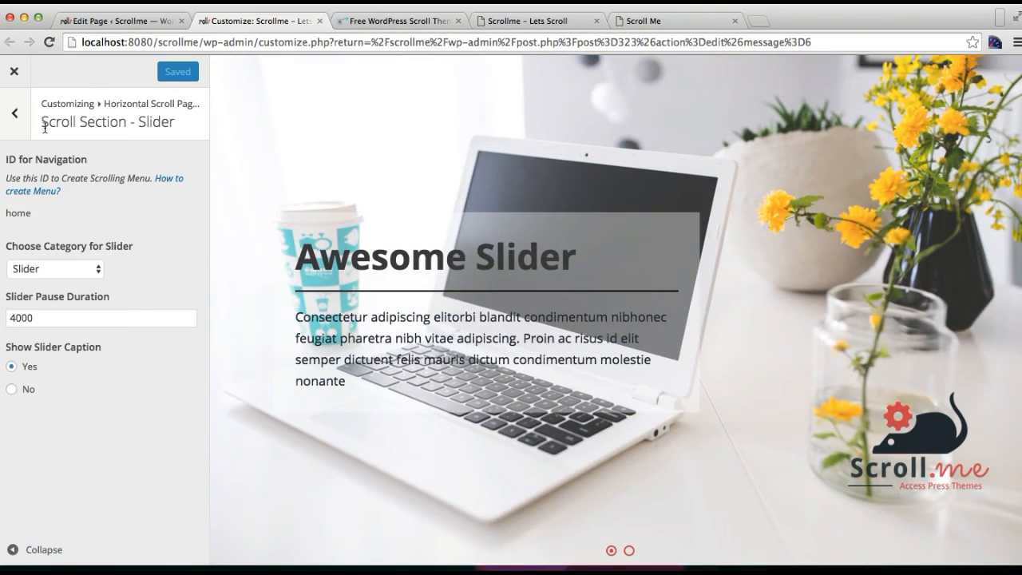
{"action": "left_click", "coordinate": [15, 112]}
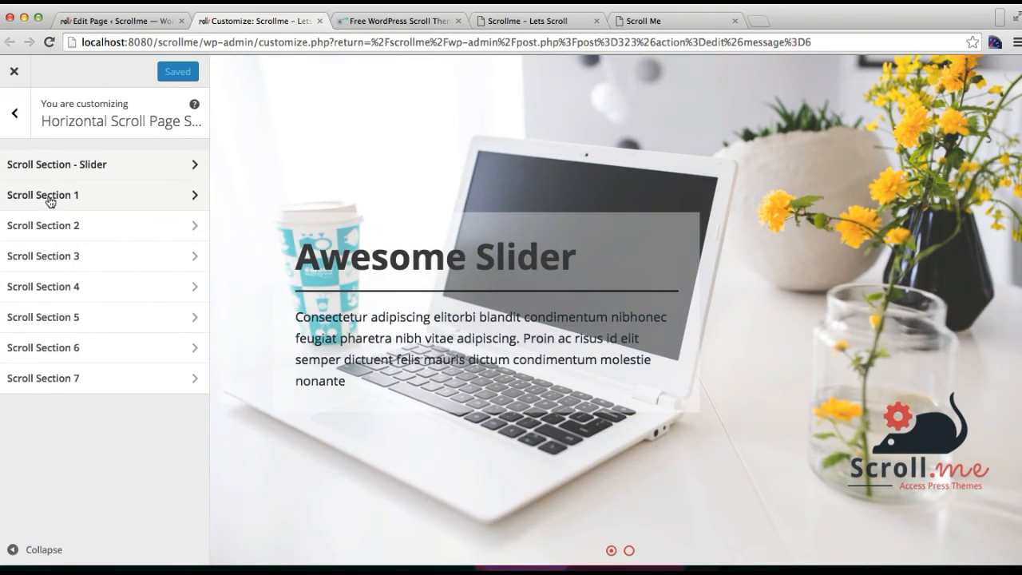
{"action": "left_click", "coordinate": [636, 547]}
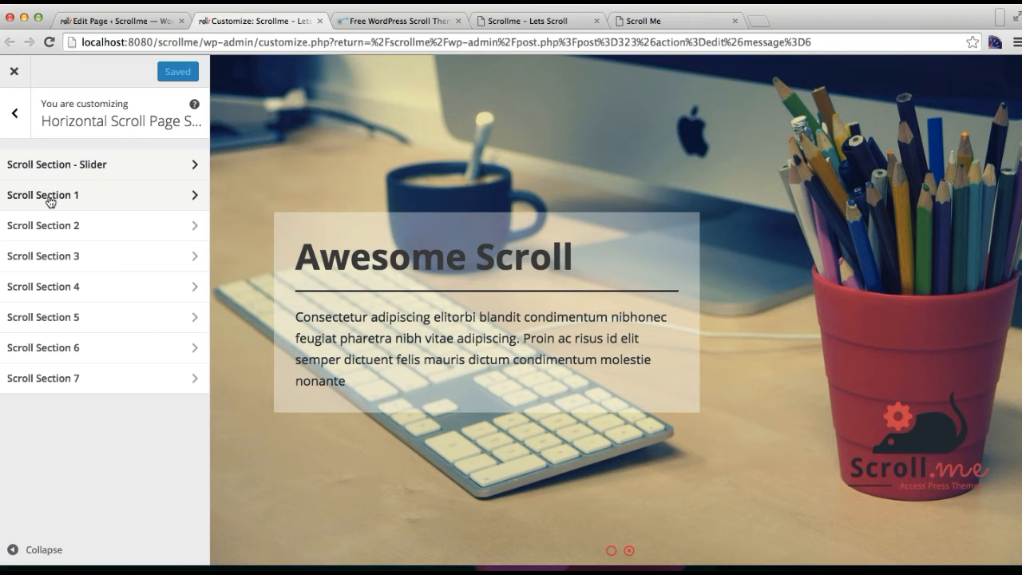
Step: Give Scroll Section 1 the navigation ID 'about'
{"action": "left_click", "coordinate": [43, 195]}
{"action": "type", "text": "a"}
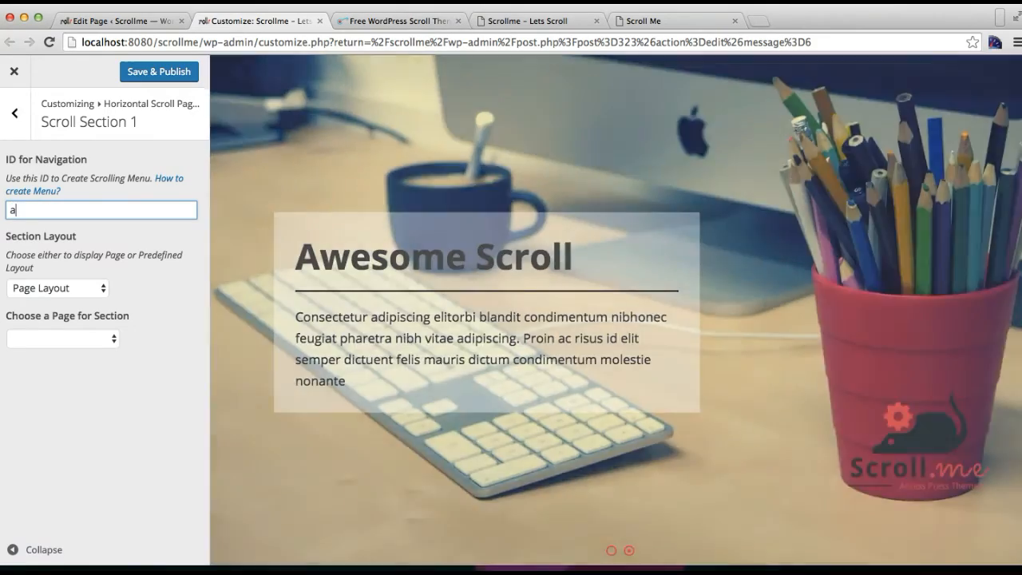
{"action": "type", "text": "bout"}
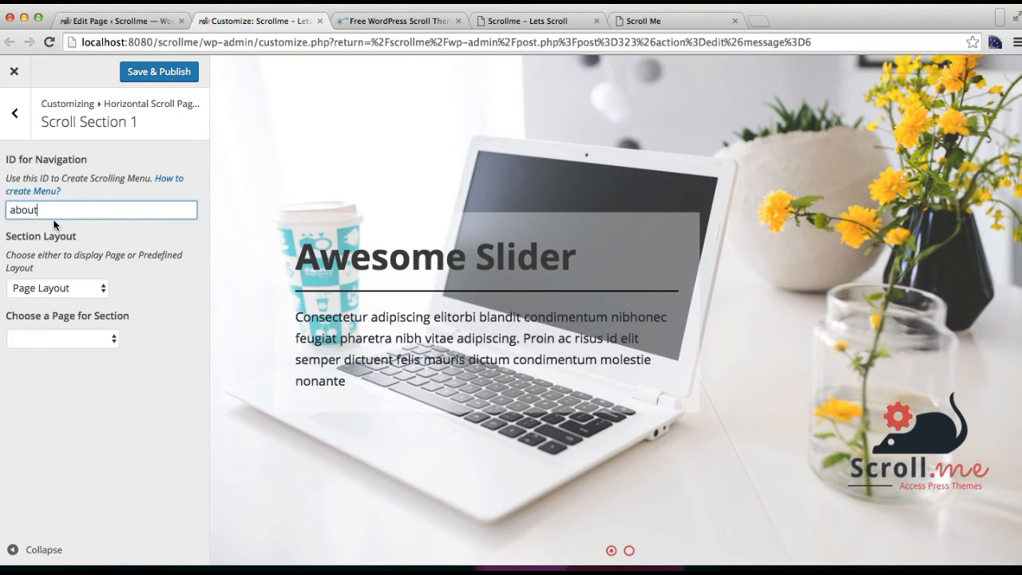
{"action": "mouse_move", "coordinate": [158, 185]}
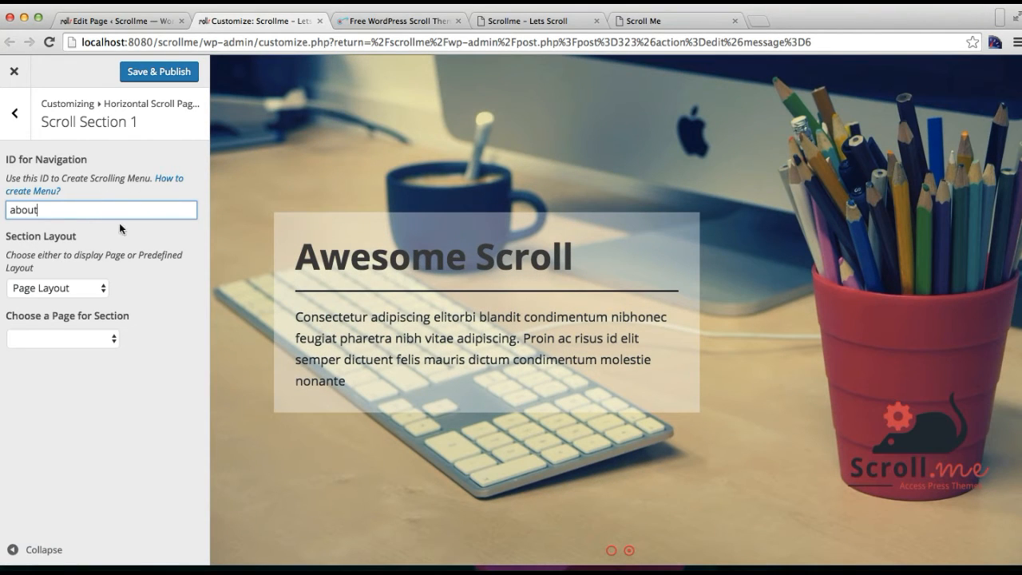
{"action": "mouse_move", "coordinate": [169, 185]}
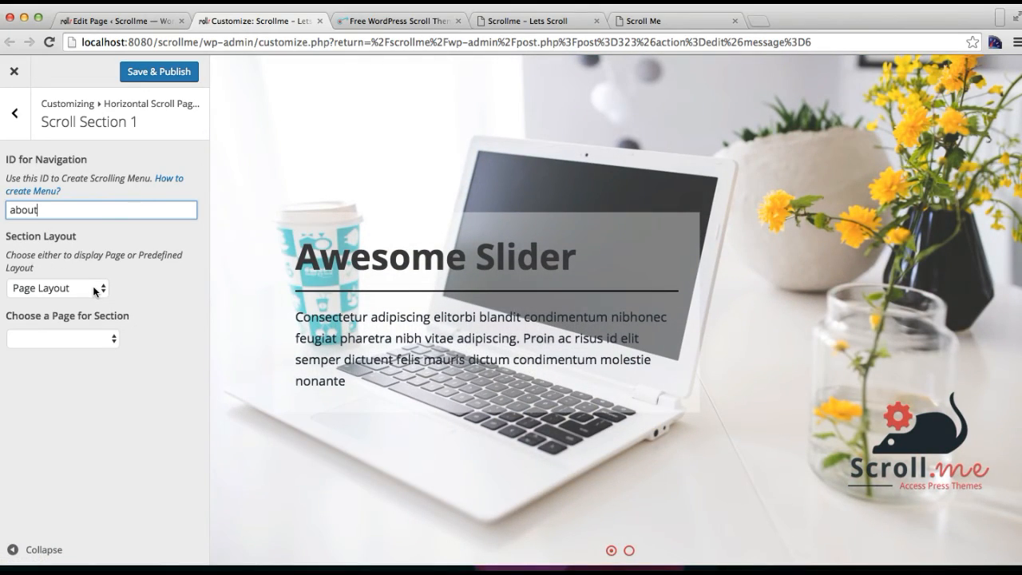
Step: Keep the section on Page Layout and assign it the 'What we are good at' page
{"action": "left_click", "coordinate": [57, 287]}
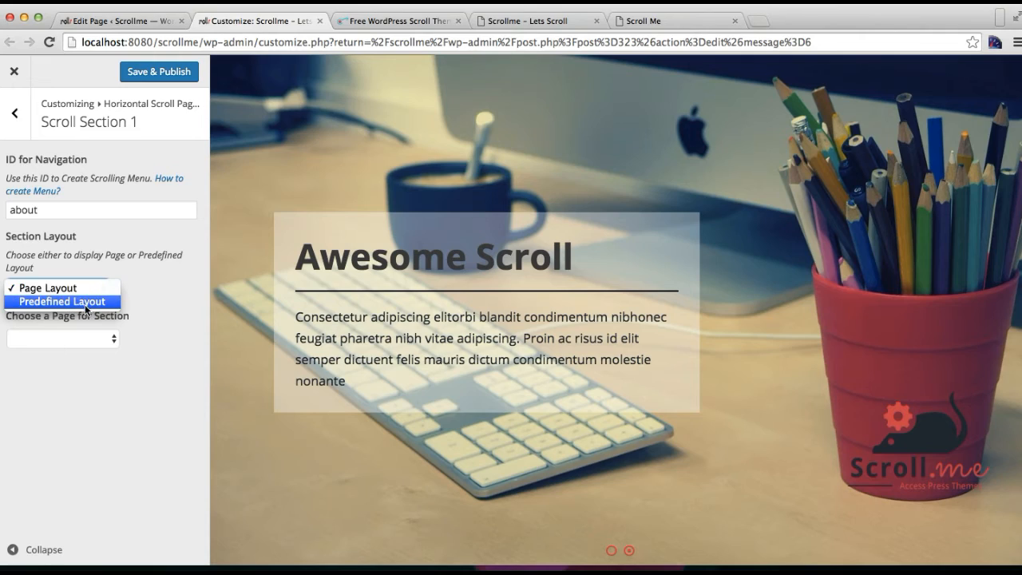
{"action": "left_click", "coordinate": [63, 301]}
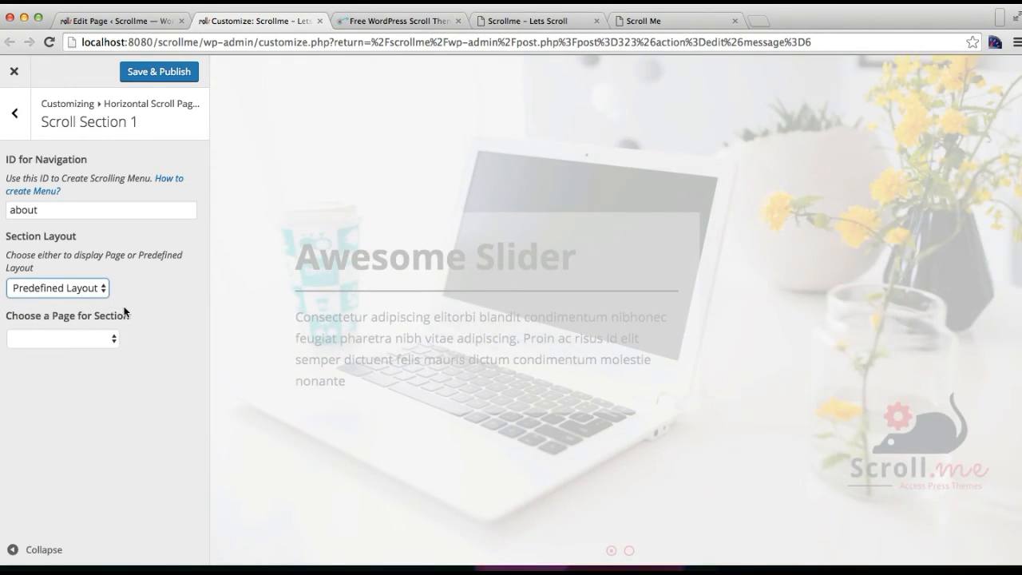
{"action": "left_click", "coordinate": [58, 288]}
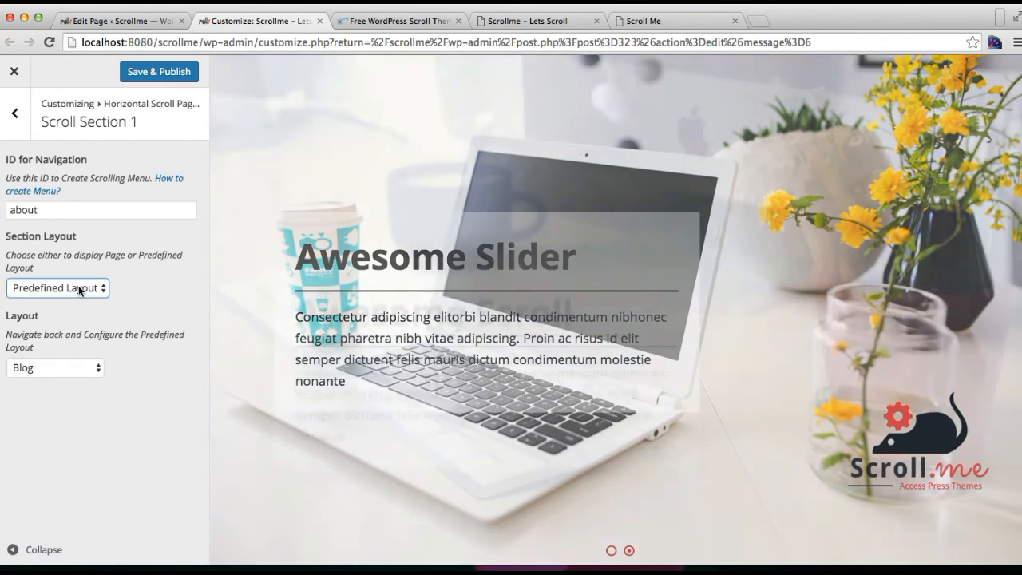
{"action": "left_click", "coordinate": [58, 287]}
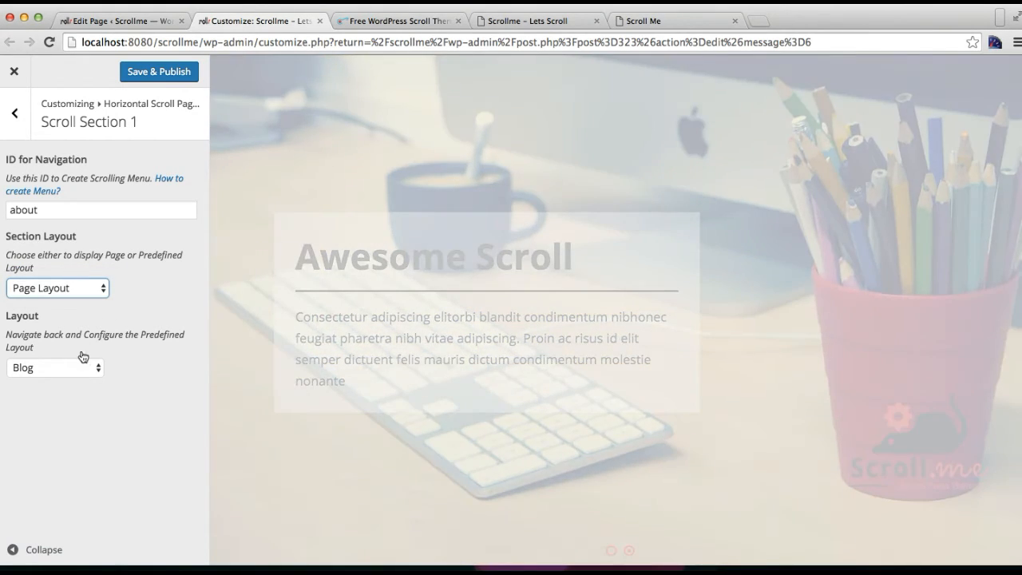
{"action": "left_click", "coordinate": [58, 287]}
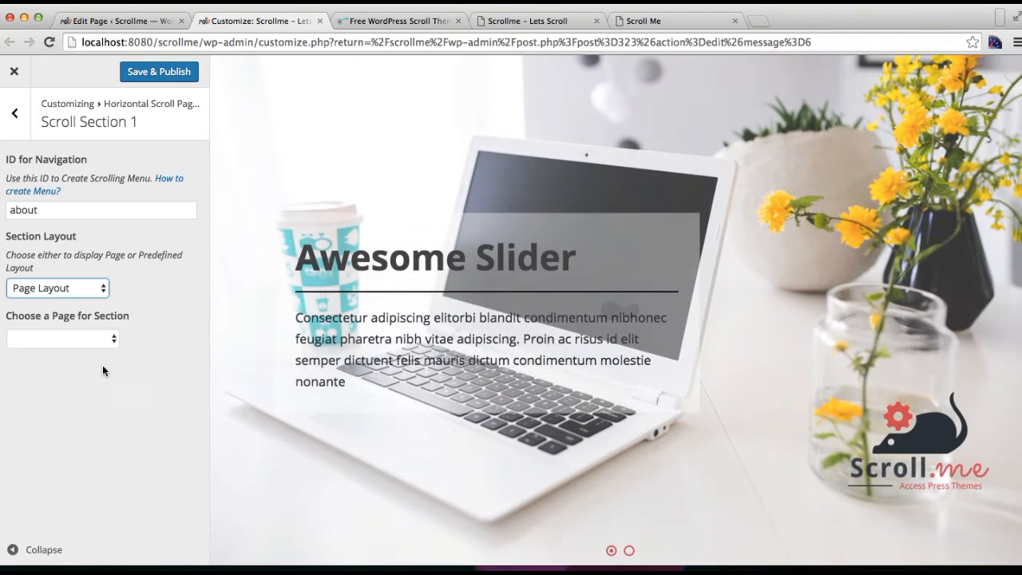
{"action": "left_click", "coordinate": [62, 338]}
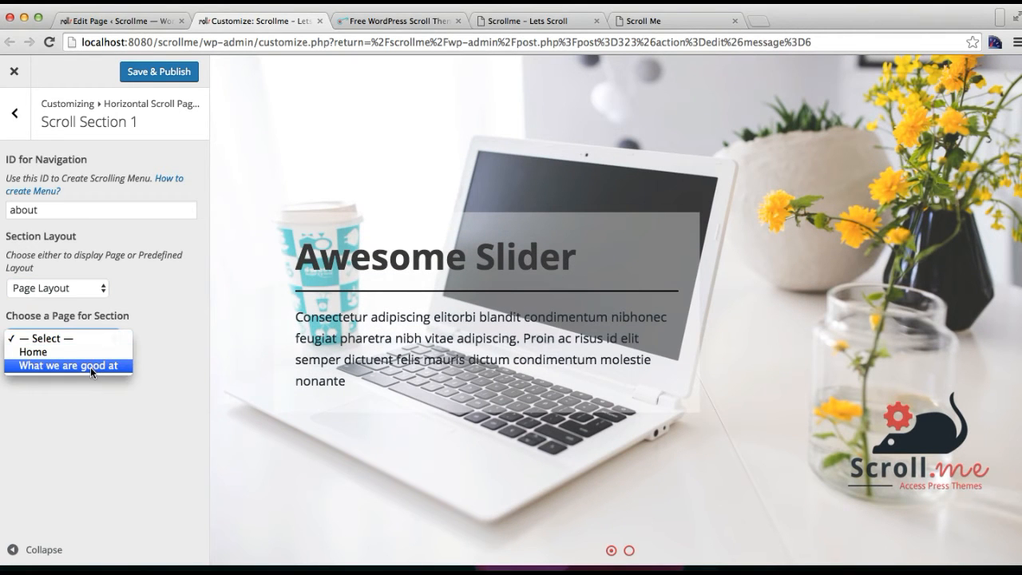
{"action": "left_click", "coordinate": [71, 364]}
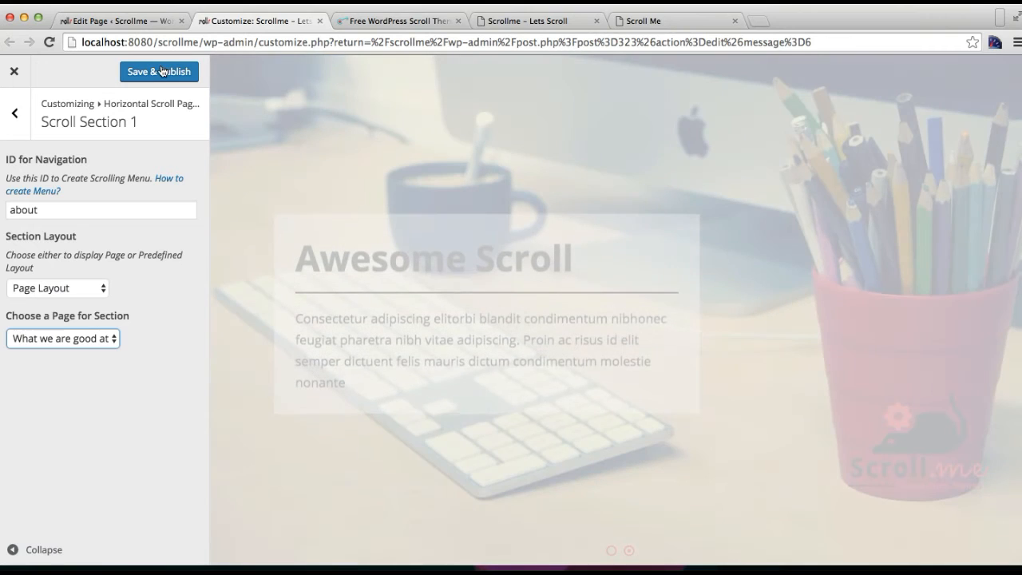
Step: Save and publish the customizer changes and return to the page editor
{"action": "left_click", "coordinate": [163, 71]}
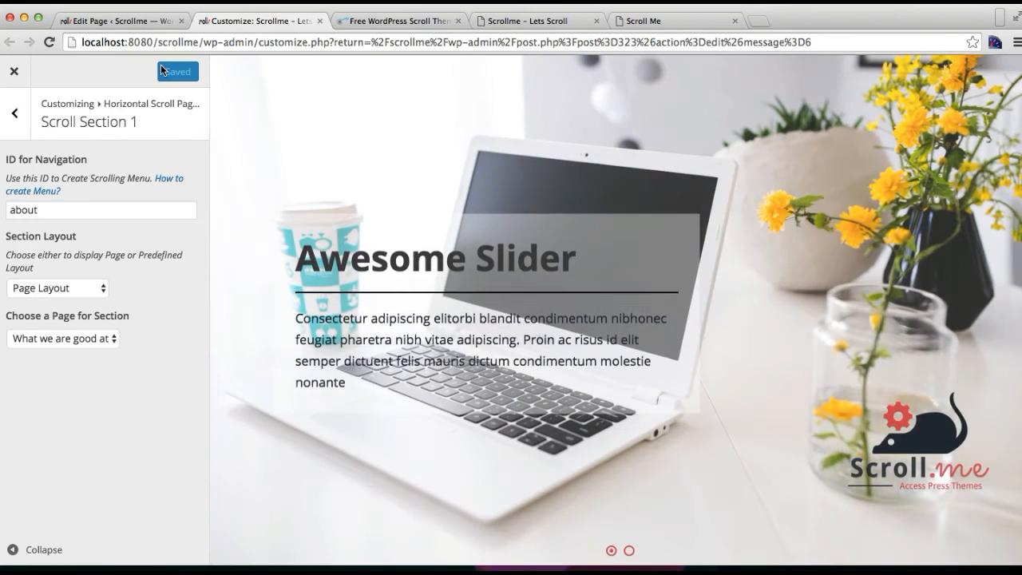
{"action": "left_click", "coordinate": [13, 110]}
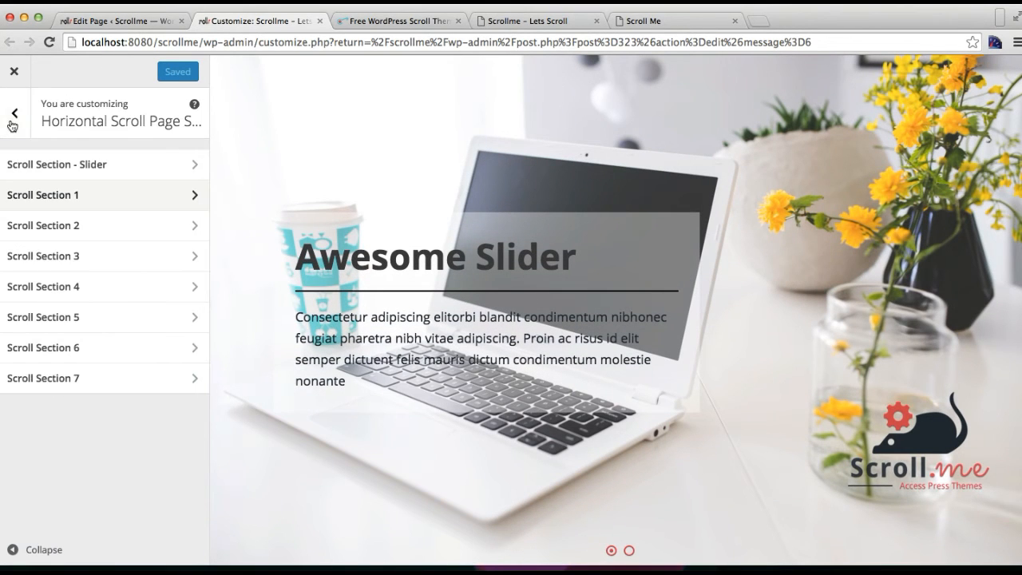
{"action": "left_click", "coordinate": [11, 112]}
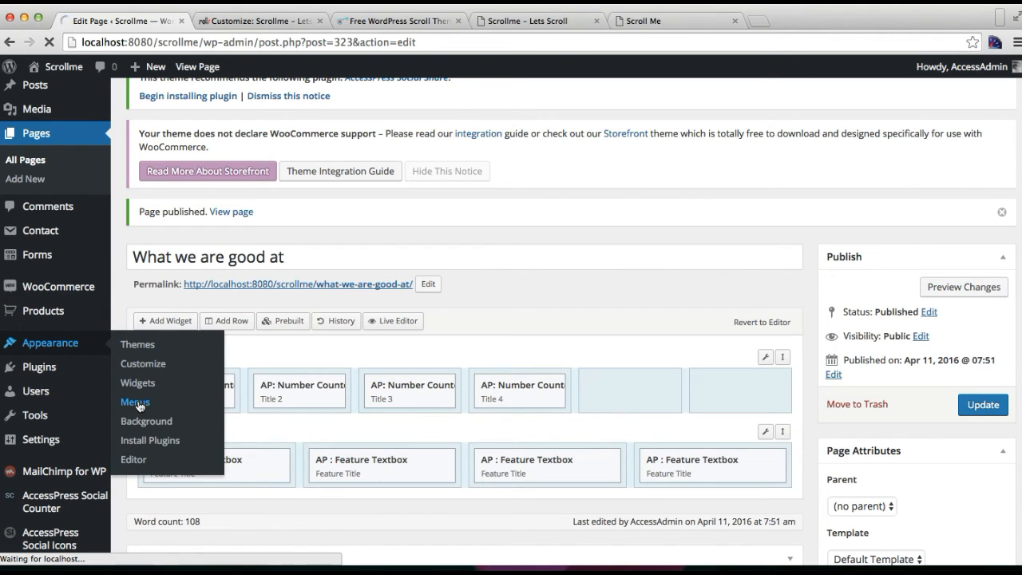
Step: Start retyping the existing menu's name in the Menus screen
{"action": "left_click", "coordinate": [135, 403]}
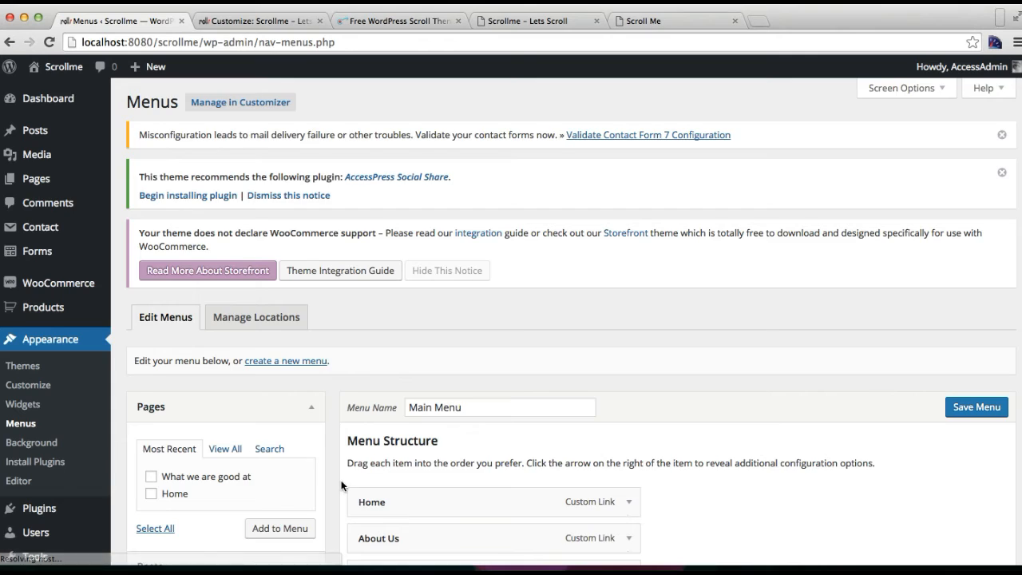
{"action": "scroll", "scroll_direction": "down", "scroll_amount": 3}
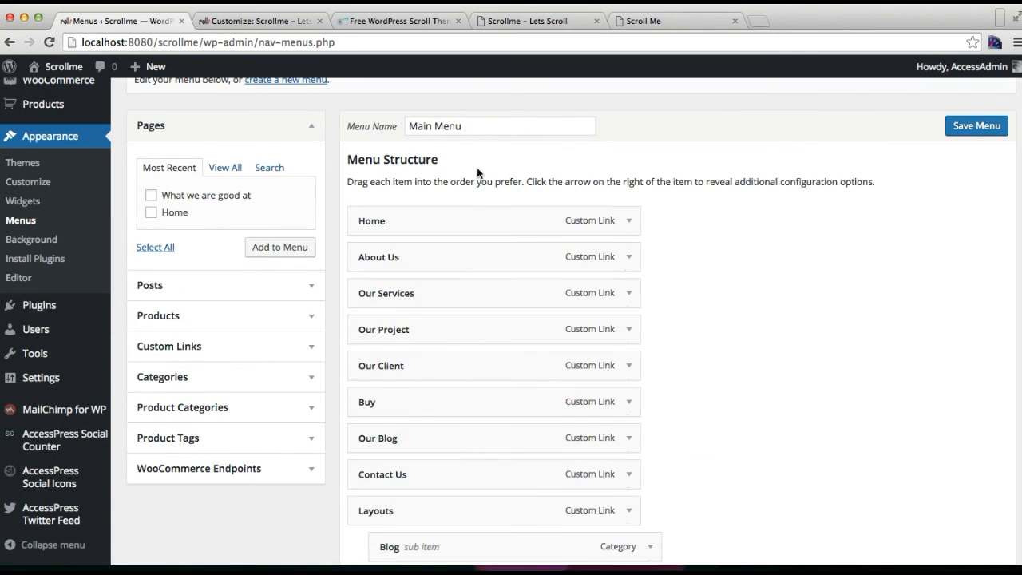
{"action": "double_click", "coordinate": [450, 124]}
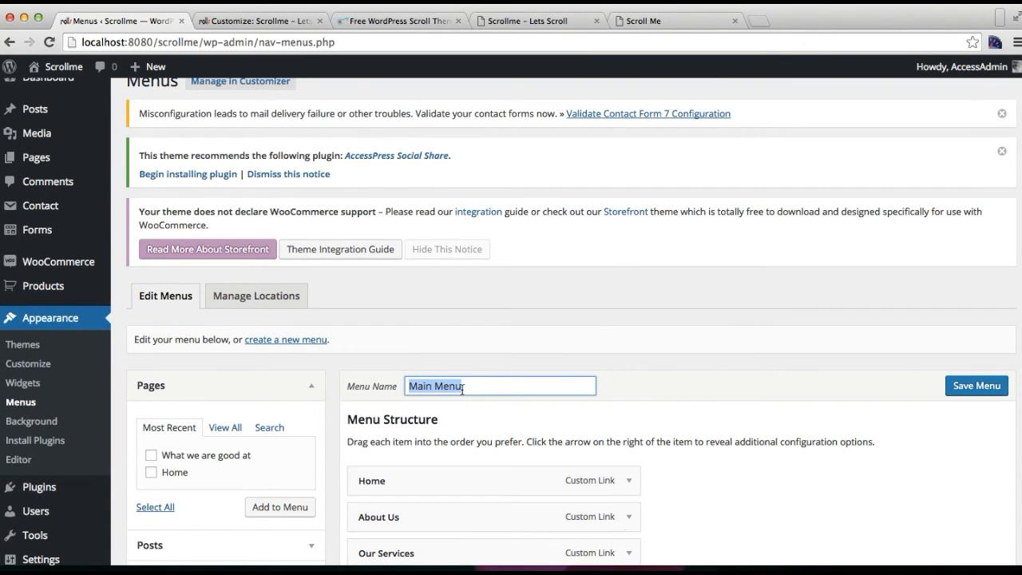
{"action": "type", "text": "Primary Me"}
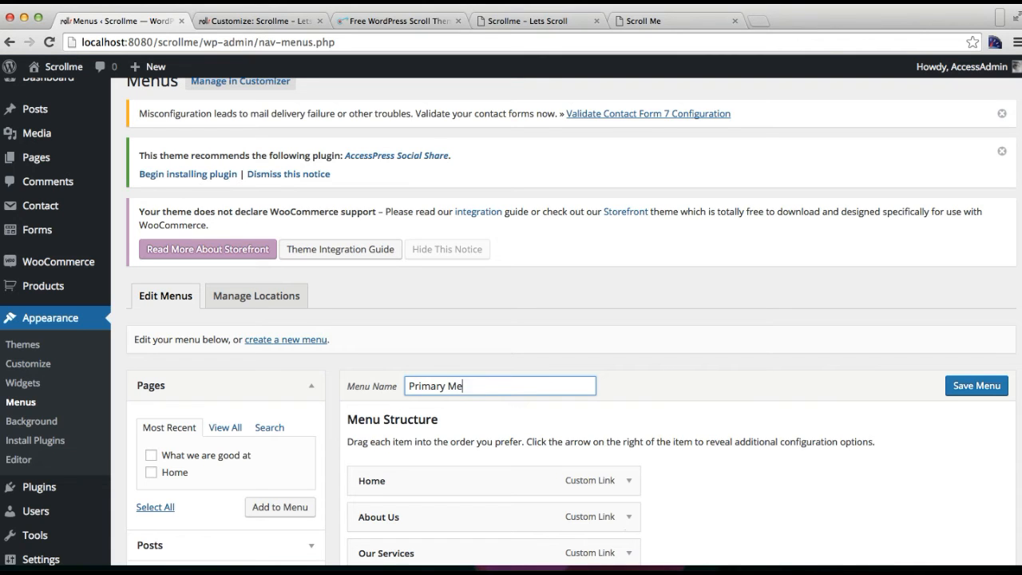
{"action": "type", "text": "nu"}
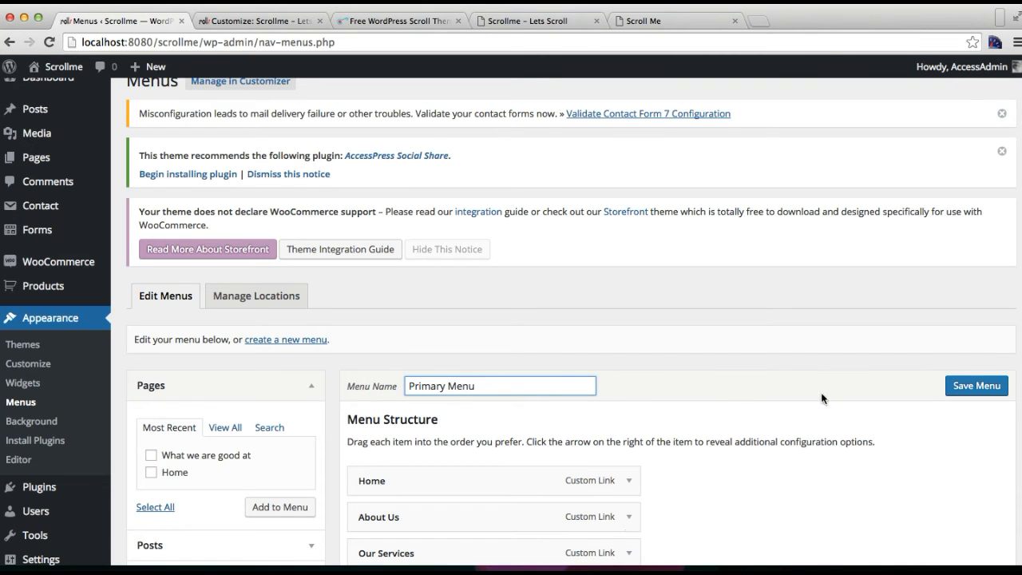
{"action": "scroll", "scroll_direction": "down", "scroll_amount": 3}
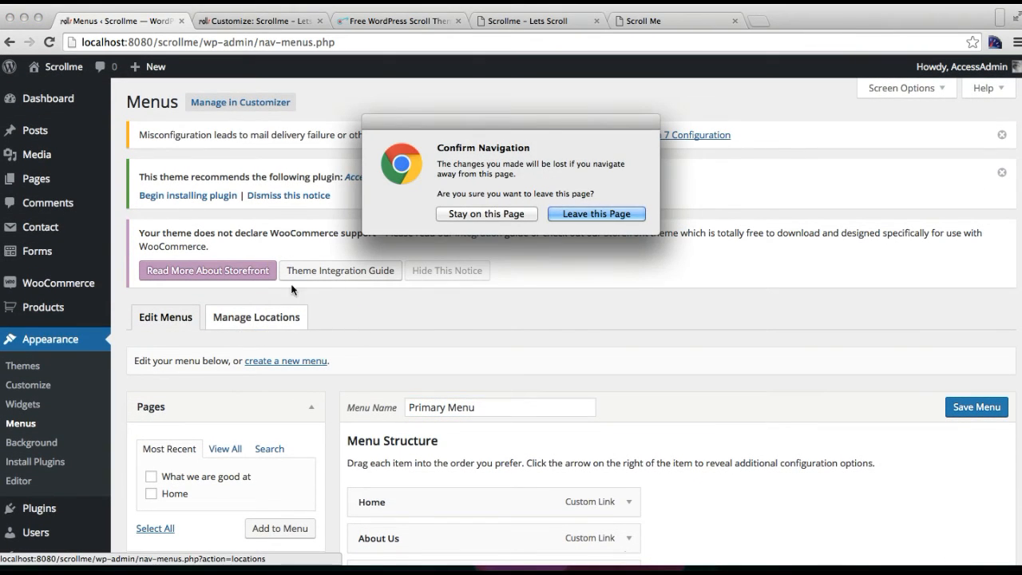
Step: Discard that change and begin a new menu named 'menu 2'
{"action": "left_click", "coordinate": [596, 214]}
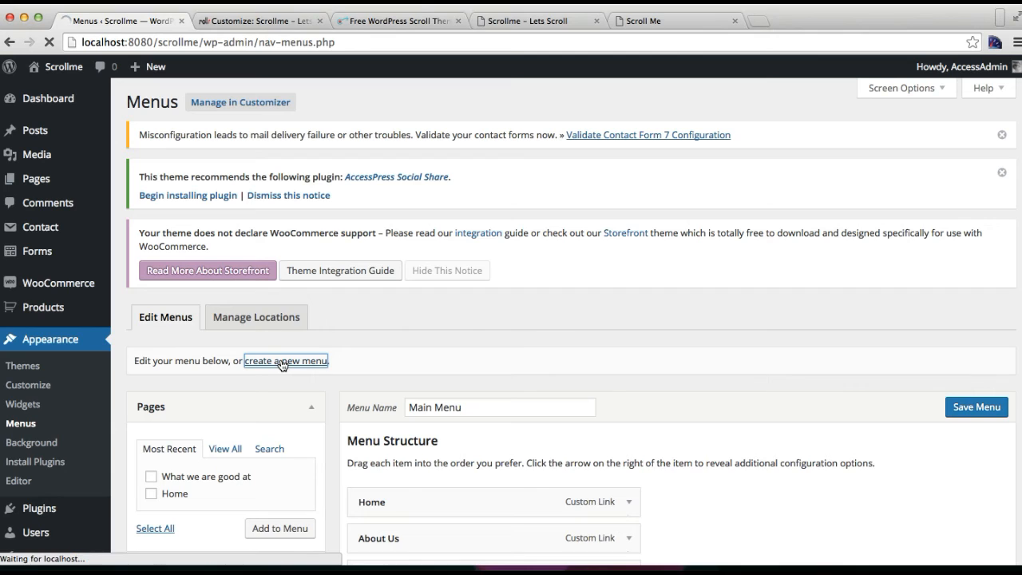
{"action": "left_click", "coordinate": [284, 361]}
{"action": "type", "text": "menu 2"}
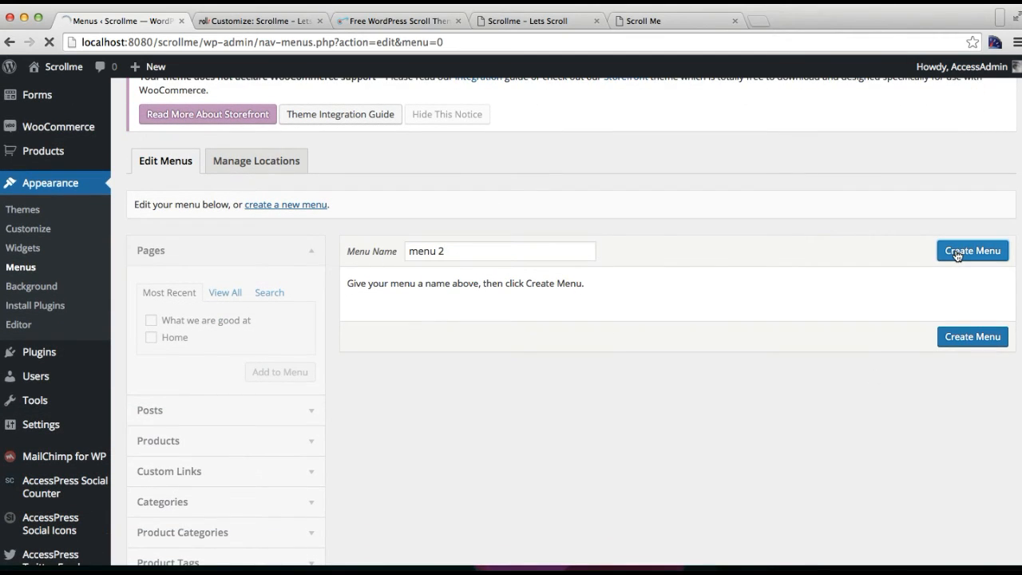
{"action": "left_click", "coordinate": [974, 249]}
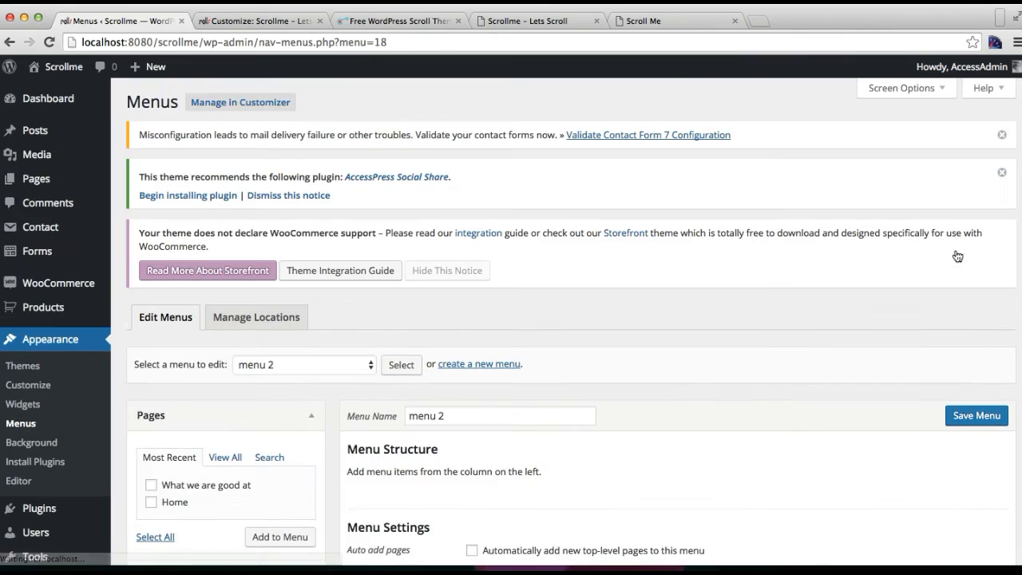
{"action": "scroll", "scroll_direction": "down", "scroll_amount": 3}
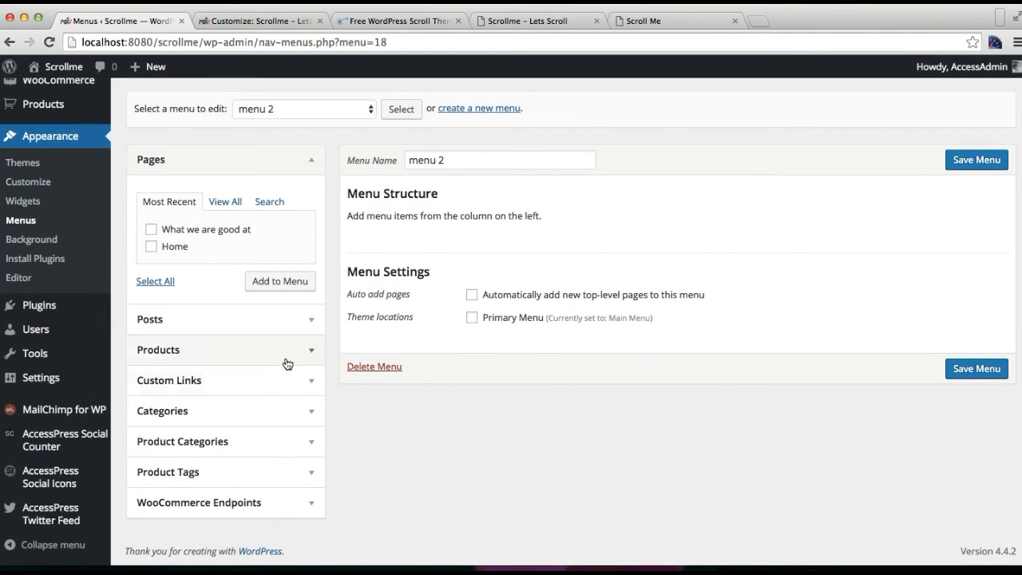
{"action": "mouse_move", "coordinate": [278, 380]}
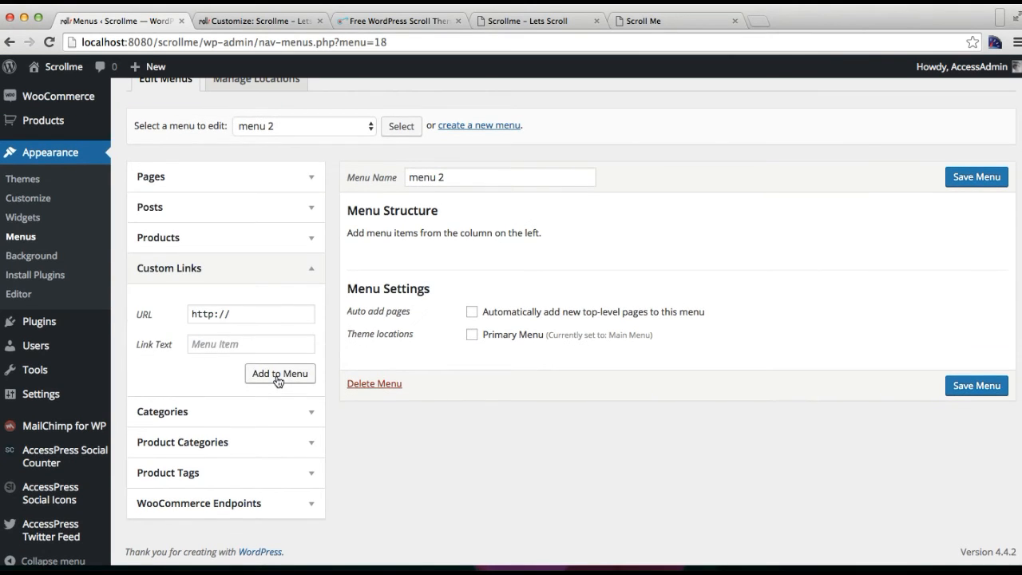
{"action": "left_click", "coordinate": [249, 313]}
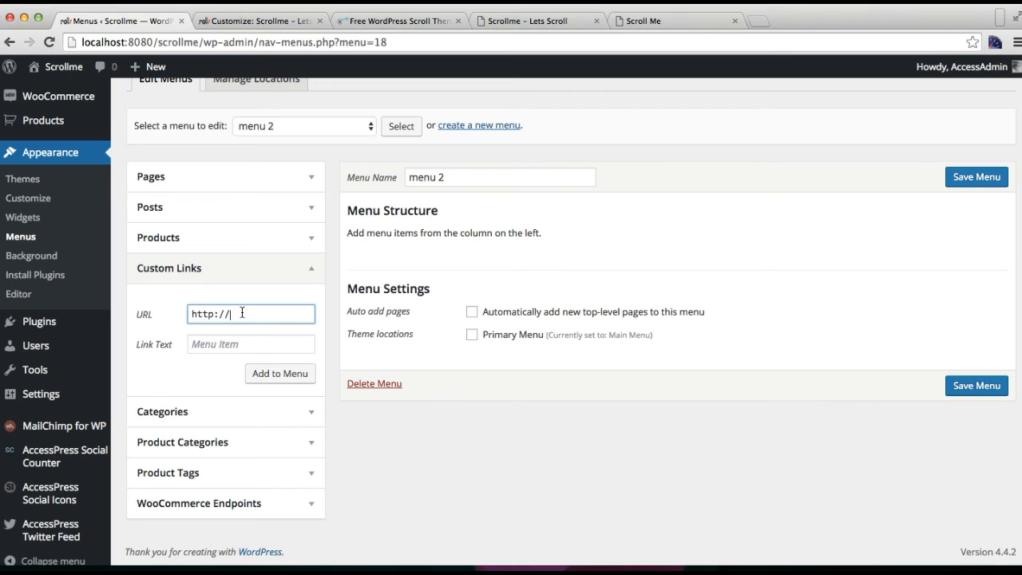
{"action": "mouse_move", "coordinate": [249, 314]}
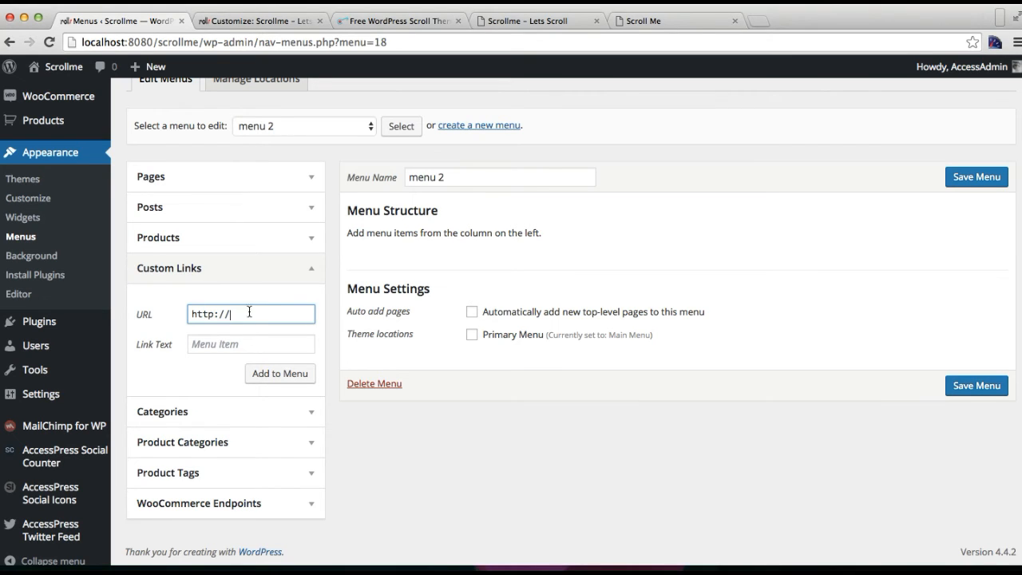
{"action": "mouse_move", "coordinate": [449, 137]}
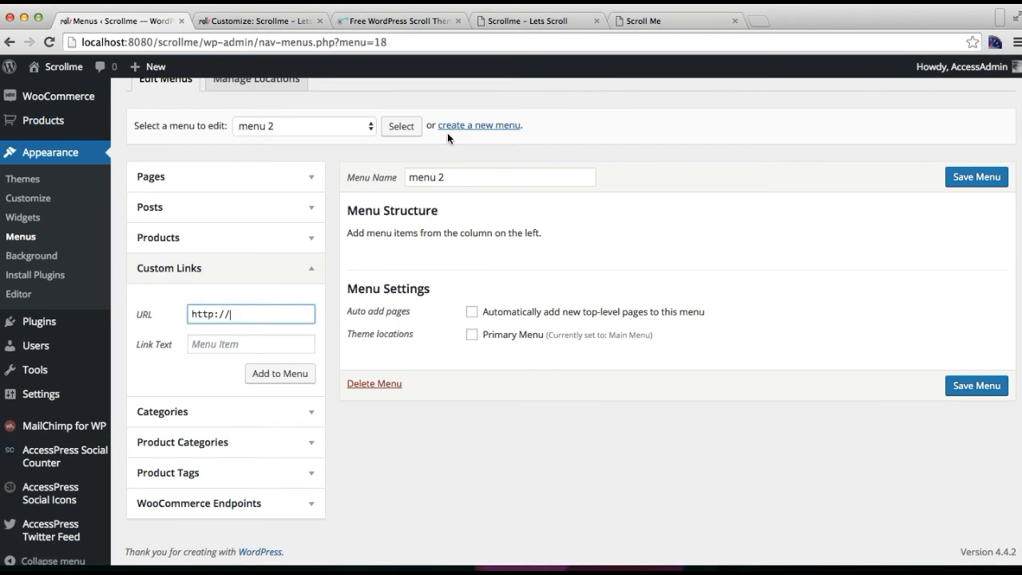
{"action": "type", "text": "local"}
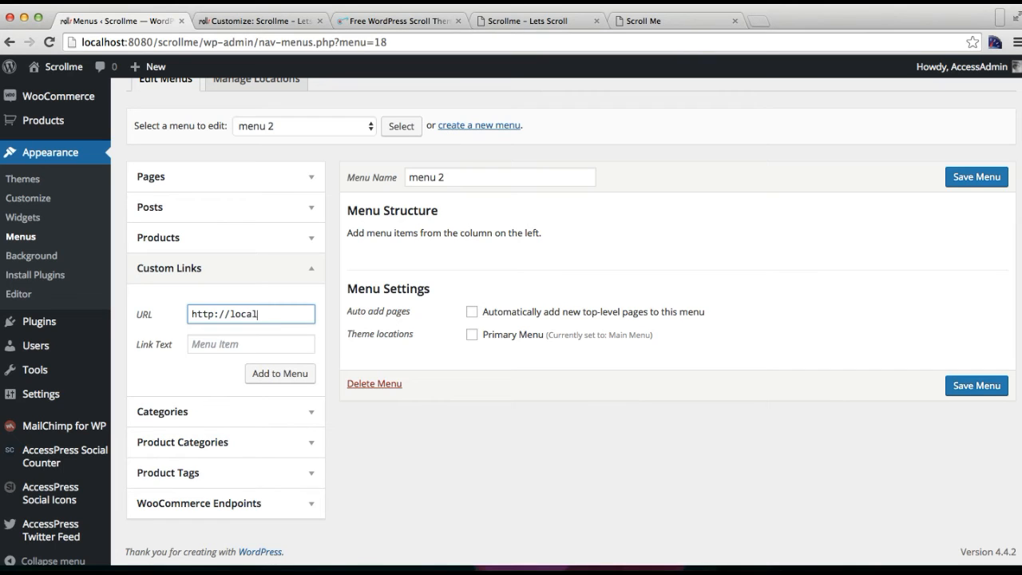
{"action": "type", "text": "host/scrollme/"}
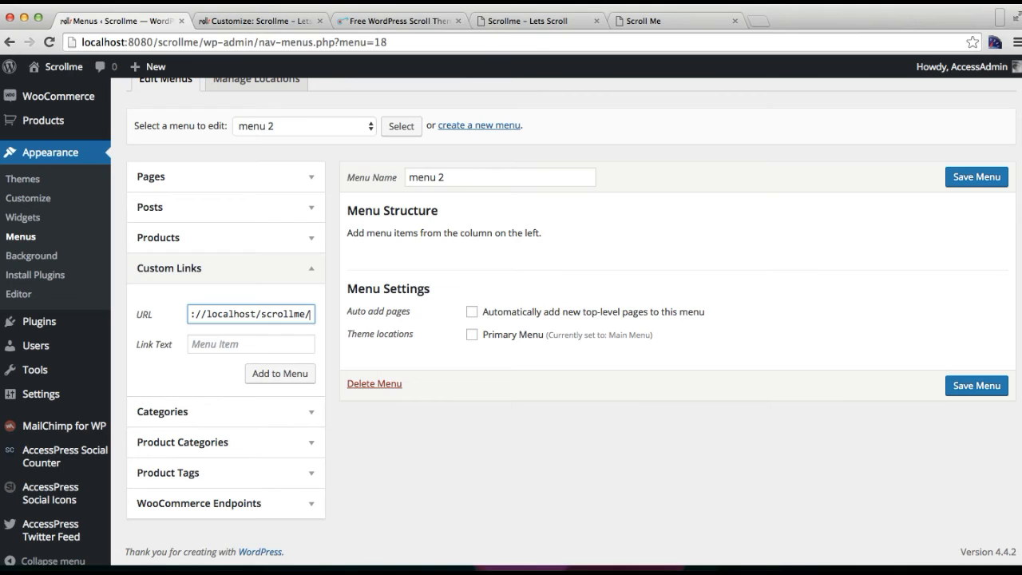
{"action": "type", "text": "#home/"}
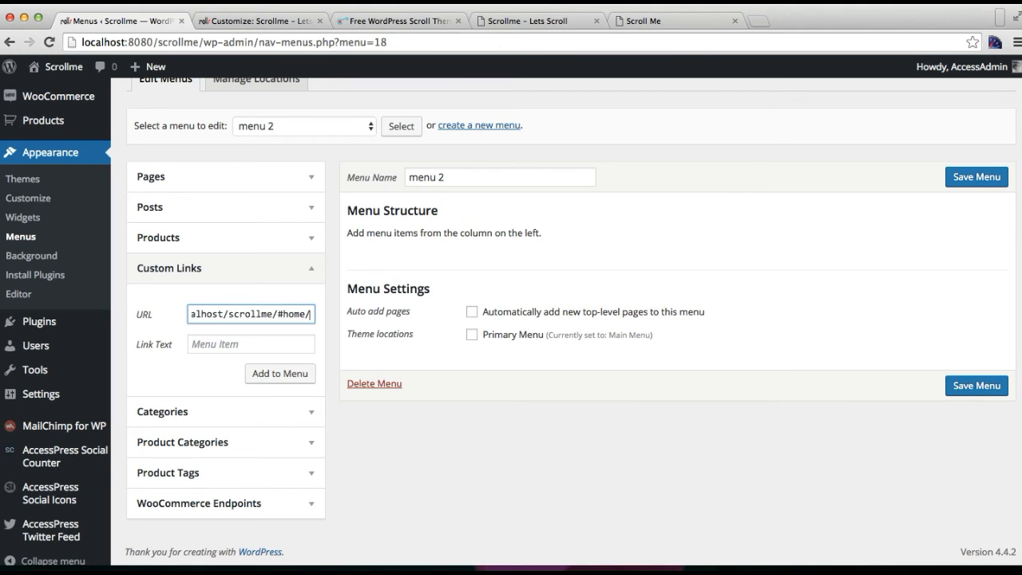
{"action": "type", "text": "about"}
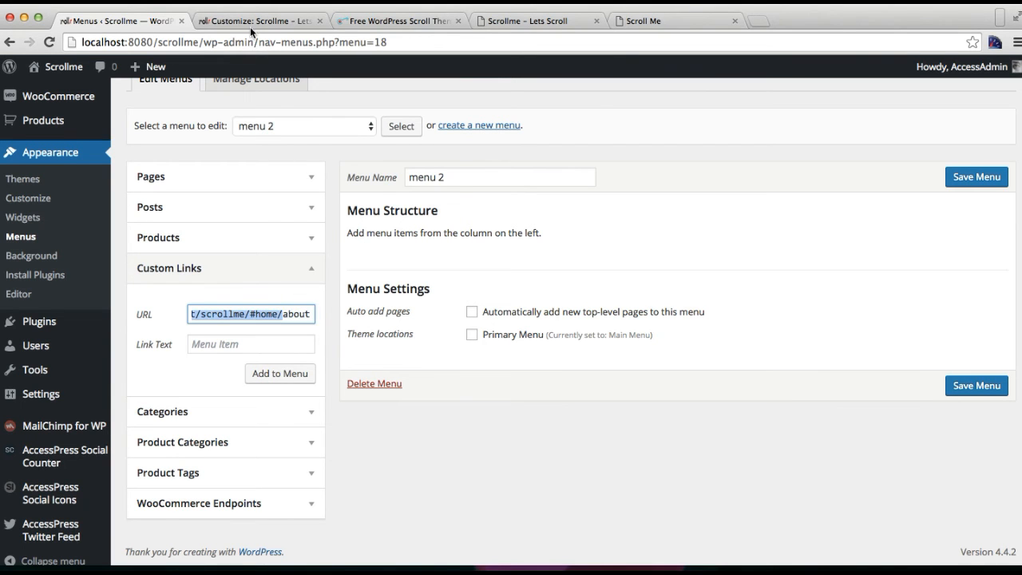
{"action": "left_click", "coordinate": [259, 19]}
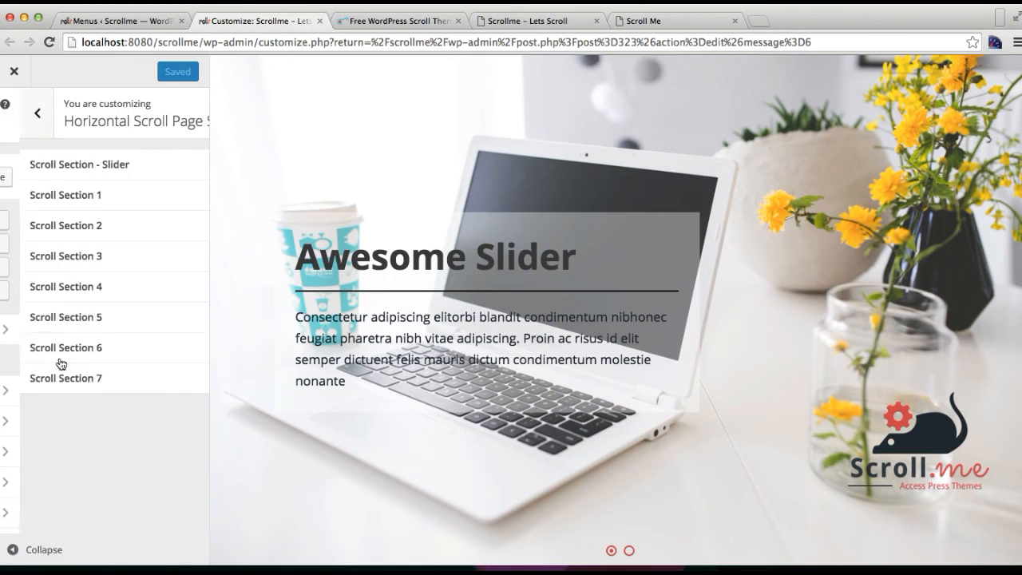
{"action": "left_click", "coordinate": [66, 195]}
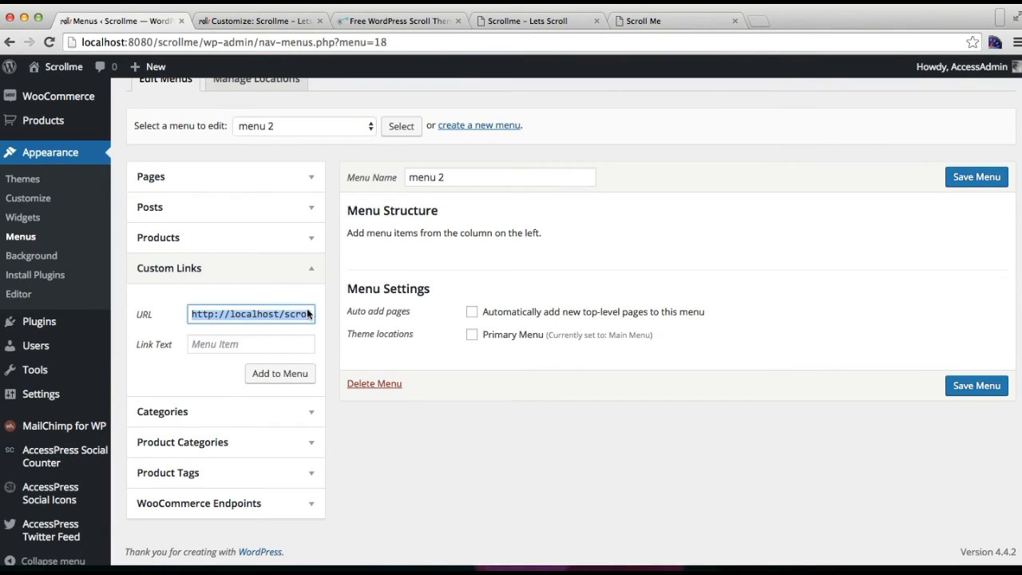
Step: Label the link 'About Us', add it to the menu, set menu 2 as Primary Menu and save
{"action": "left_click", "coordinate": [251, 345]}
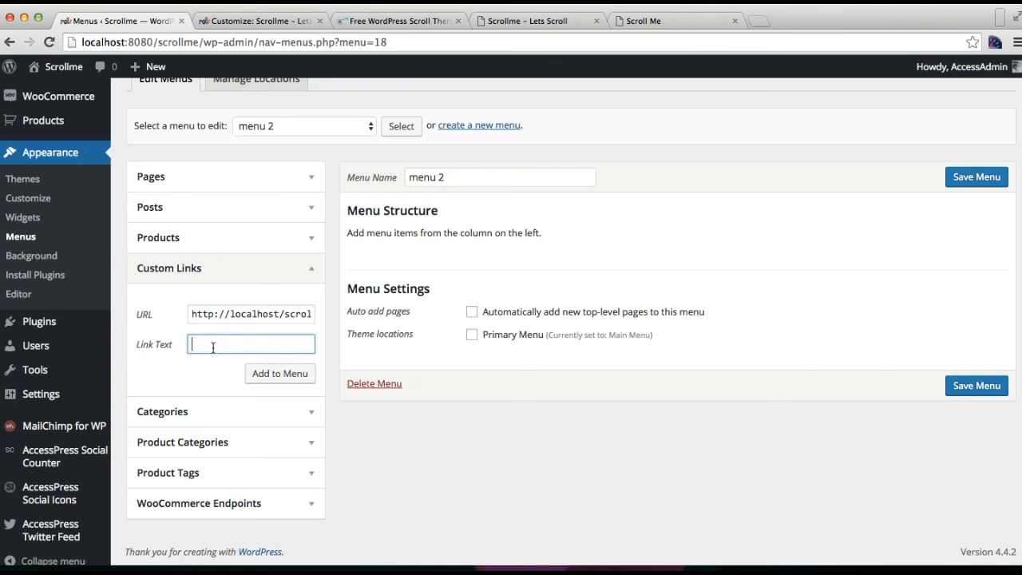
{"action": "type", "text": "About Us"}
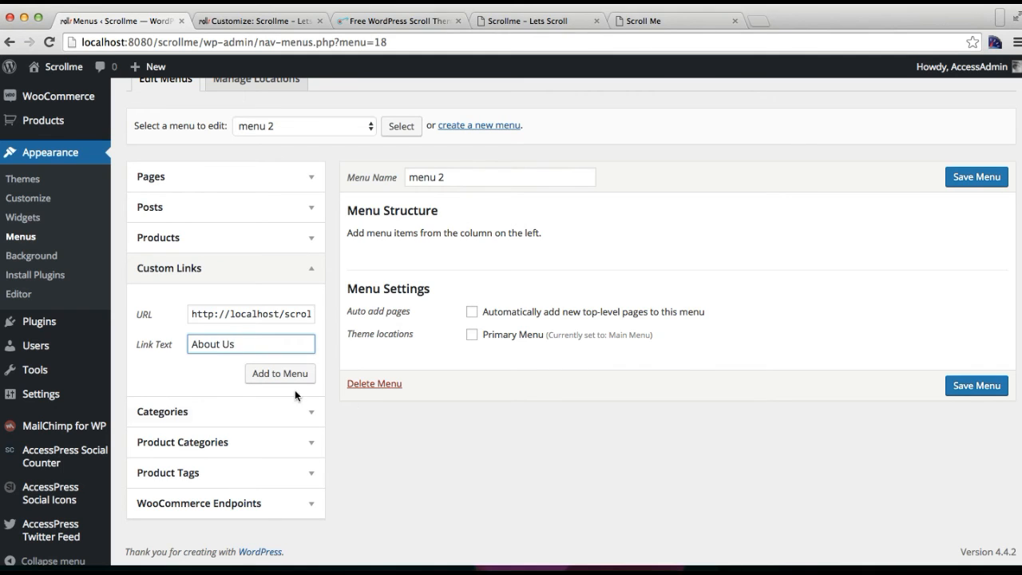
{"action": "left_click", "coordinate": [280, 374]}
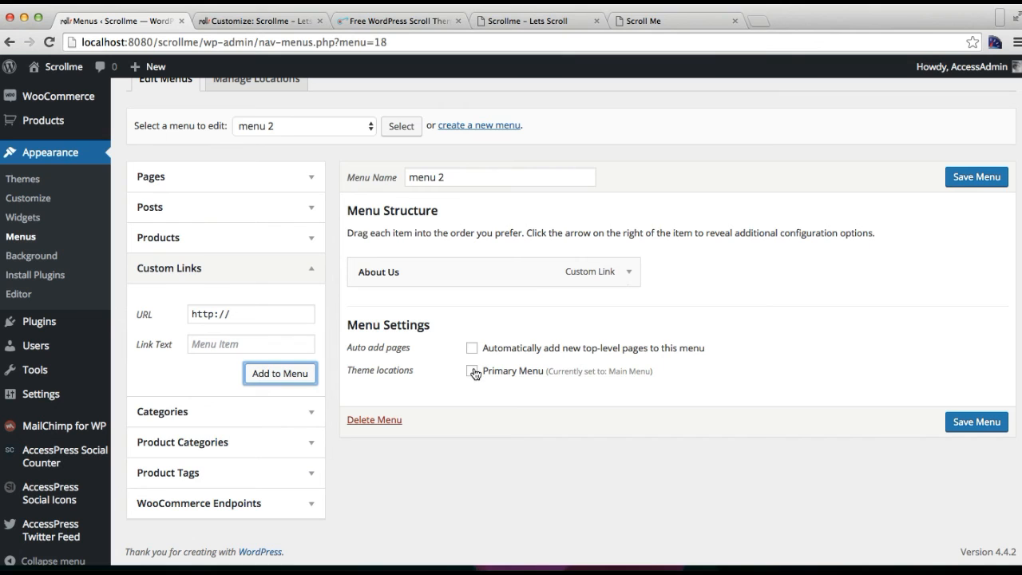
{"action": "left_click", "coordinate": [473, 371]}
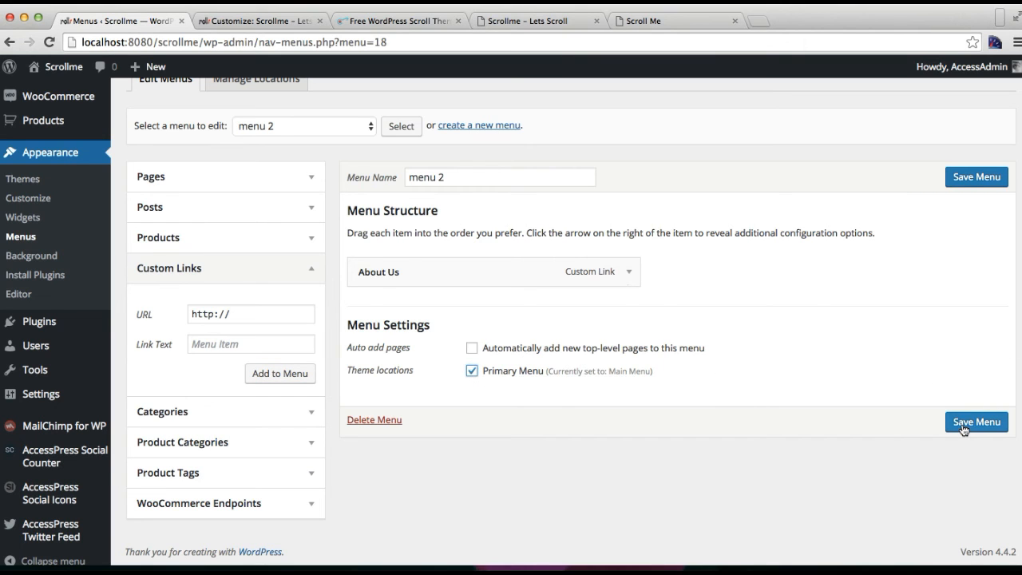
{"action": "left_click", "coordinate": [978, 422]}
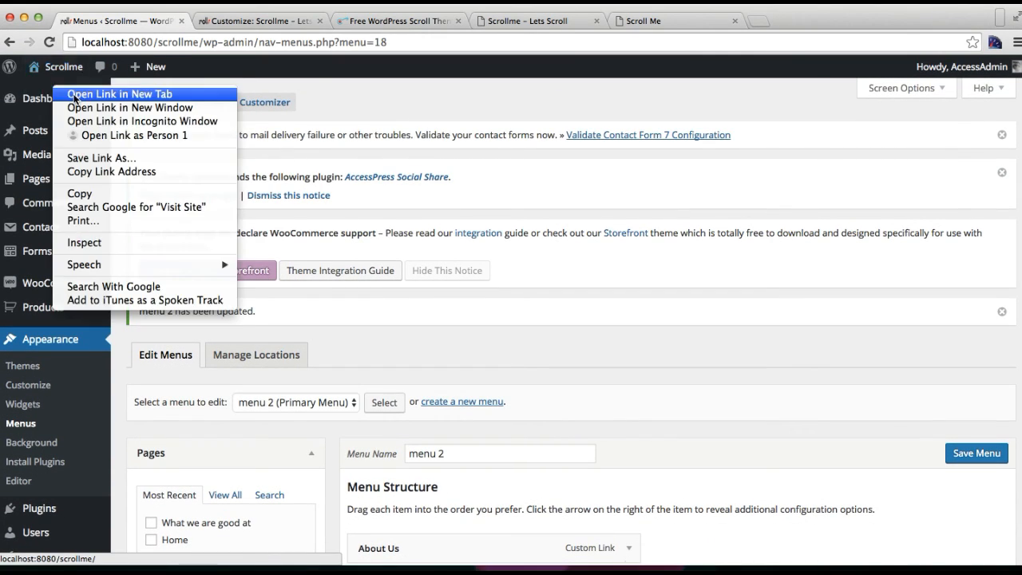
Step: View the live site's What we are good at section and its ABOUT US menu entry
{"action": "left_click", "coordinate": [119, 92]}
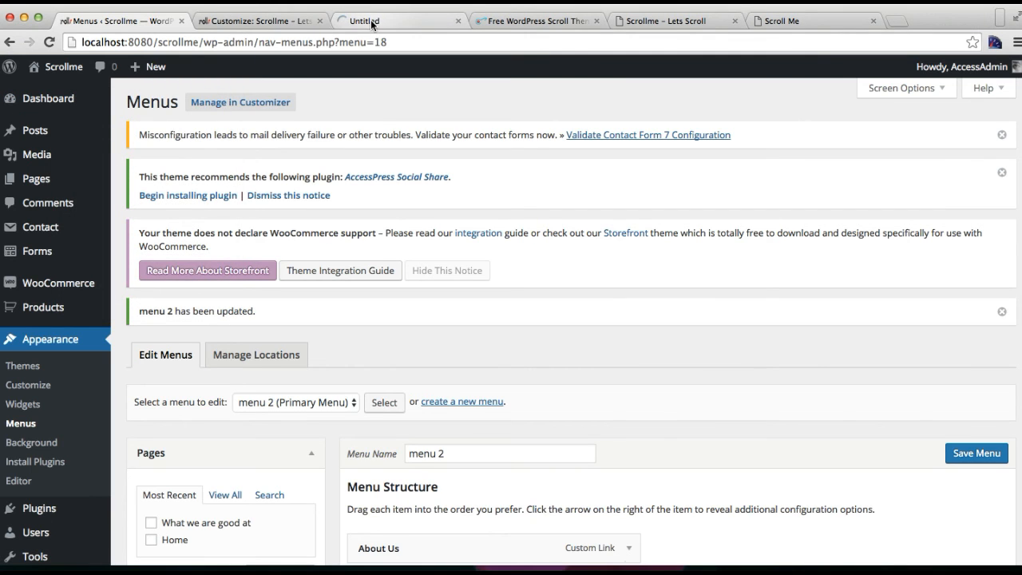
{"action": "left_click", "coordinate": [392, 21]}
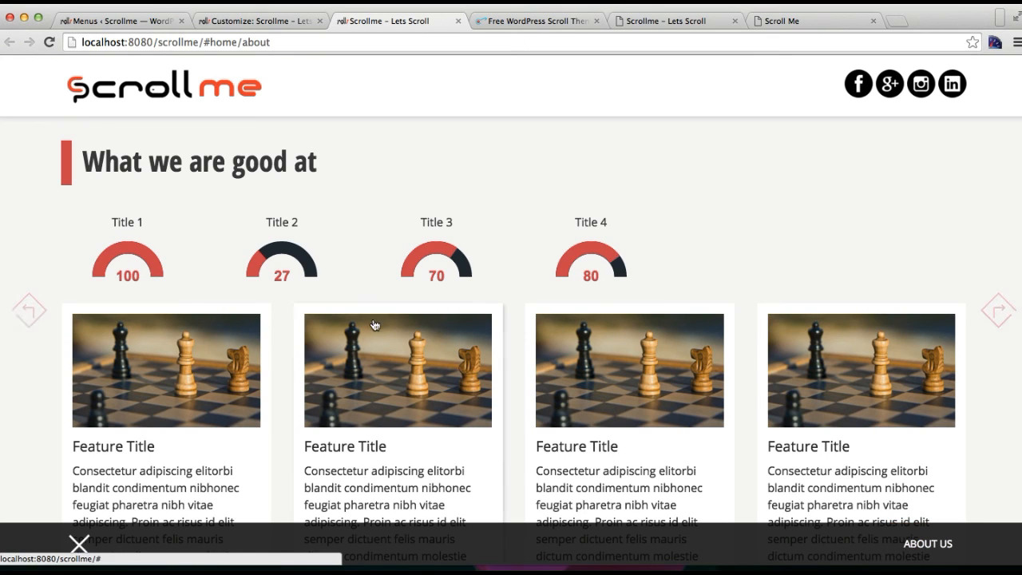
{"action": "mouse_move", "coordinate": [373, 227]}
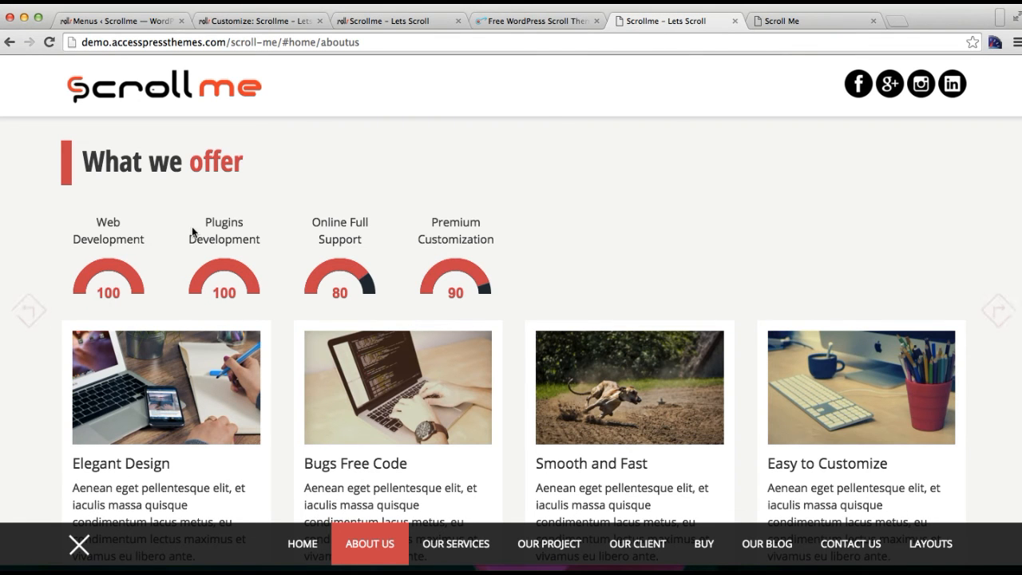
{"action": "scroll", "scroll_direction": "down", "scroll_amount": 3}
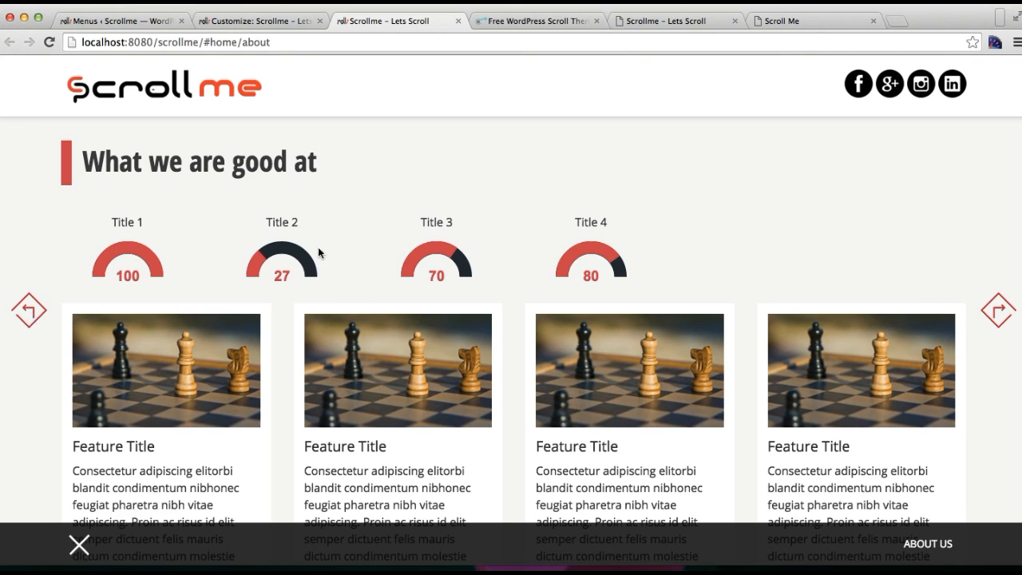
{"action": "mouse_move", "coordinate": [632, 151]}
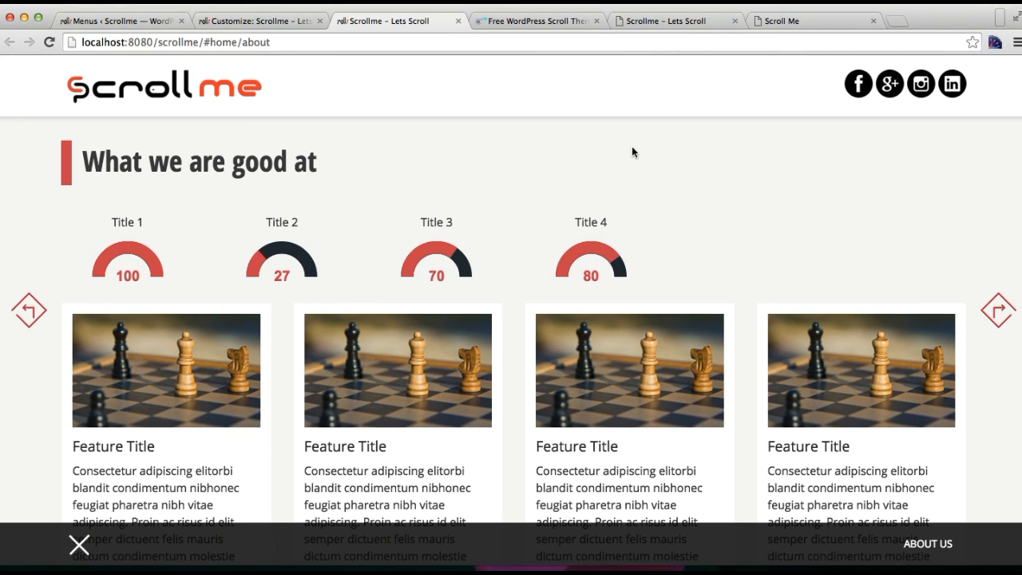